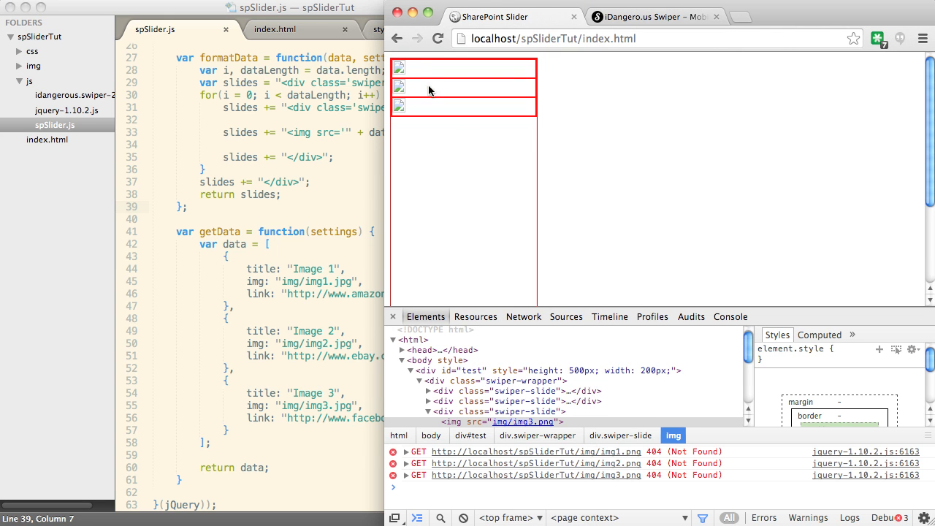
mouse_move(422, 115)
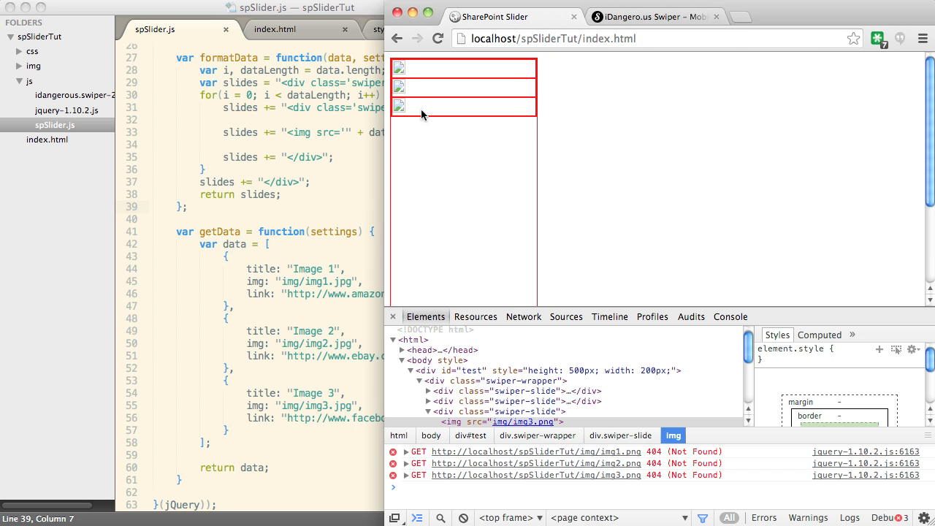
mouse_move(576, 161)
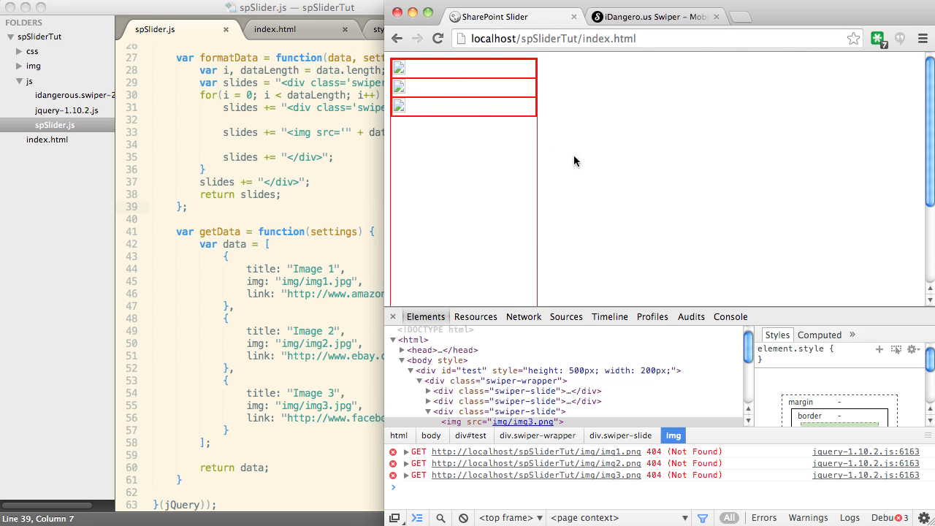
mouse_move(333, 114)
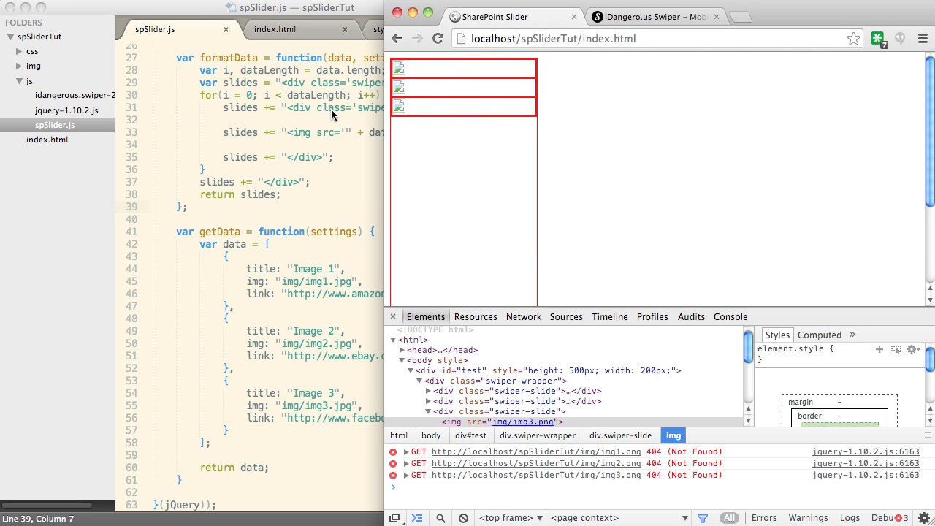
mouse_move(570, 162)
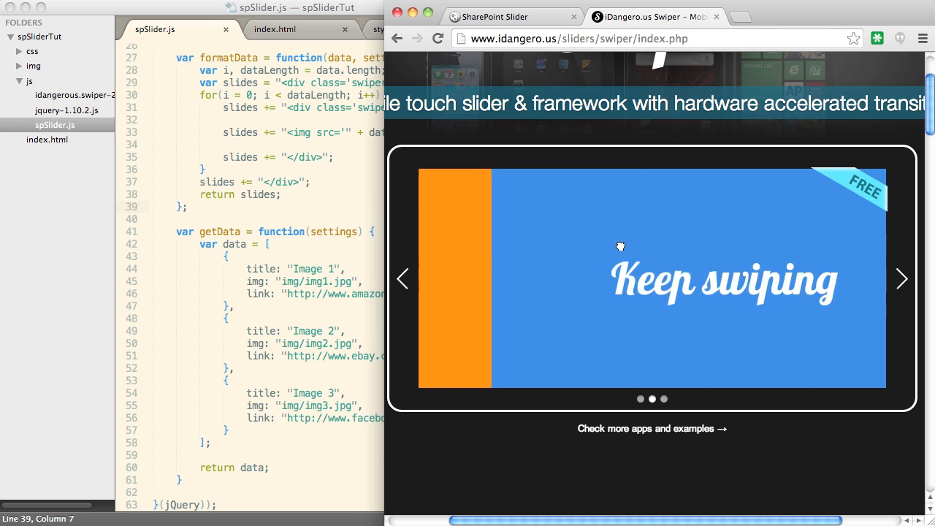
Check the Swiper demo's next slide, then return to index.html in the editor
click(902, 278)
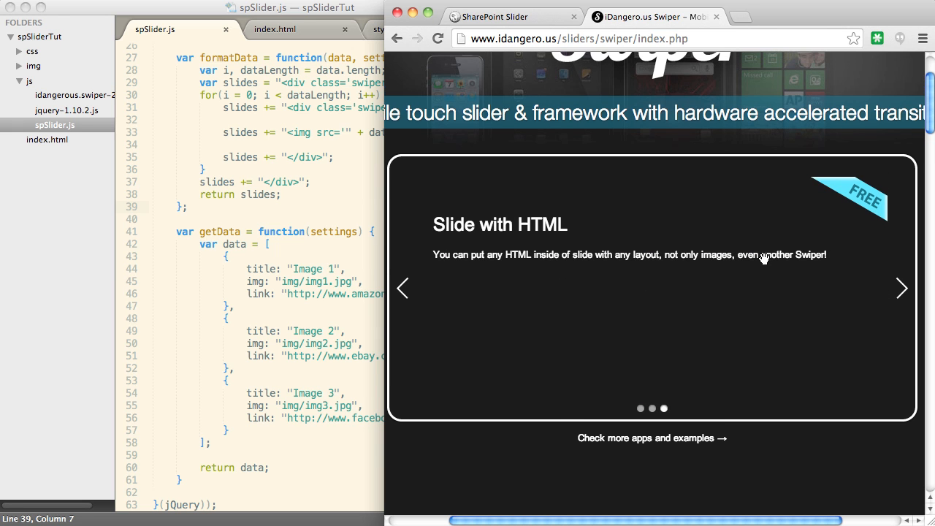
mouse_move(804, 280)
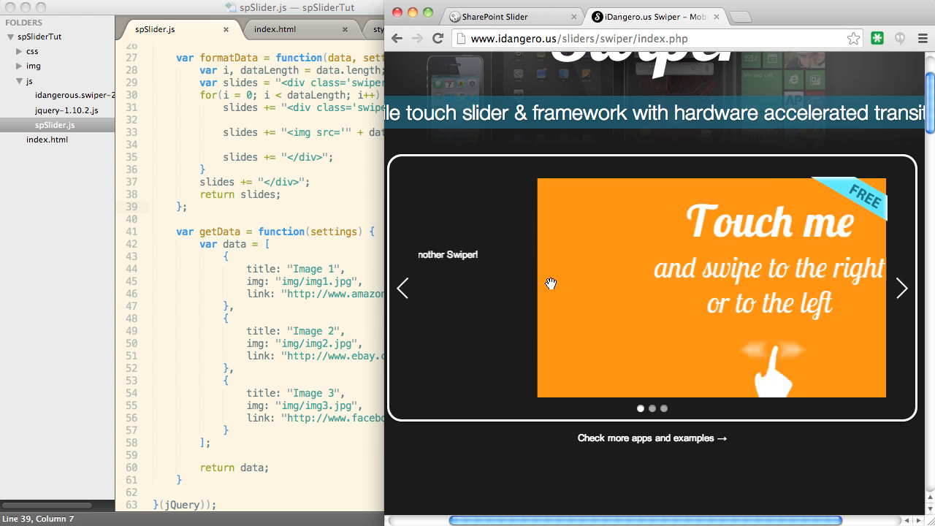
scroll(down, 3)
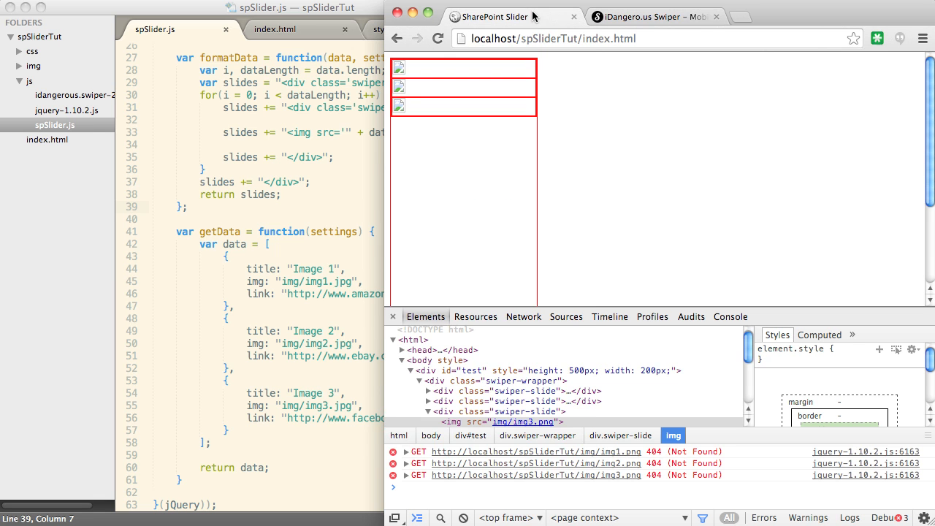
click(71, 94)
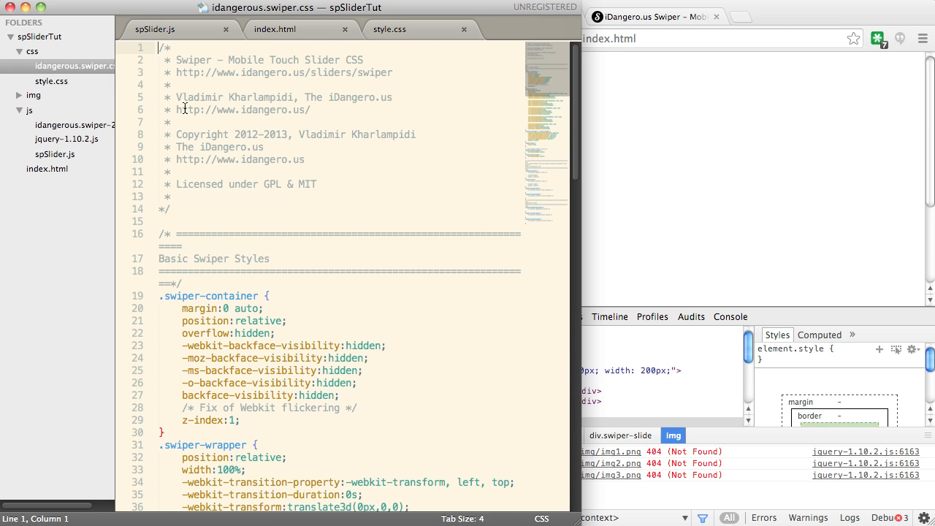
click(154, 29)
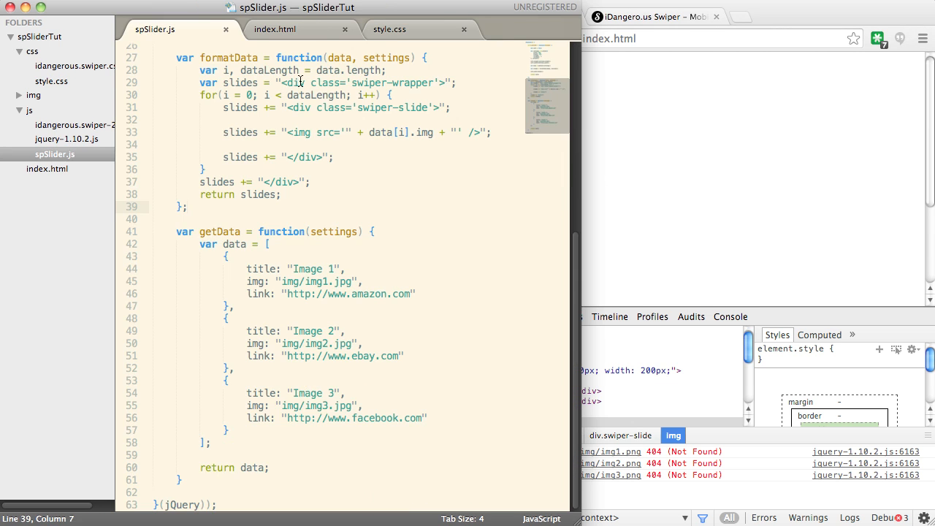
click(275, 29)
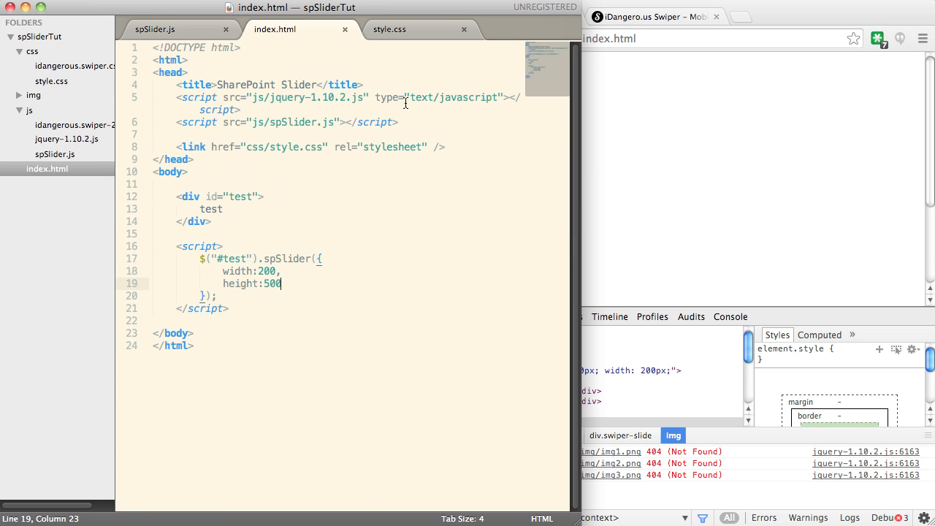
Add the js/idangerous.swiper-2.3.js script tag with type text/javascript and view the img folder
text(script src="js/i)
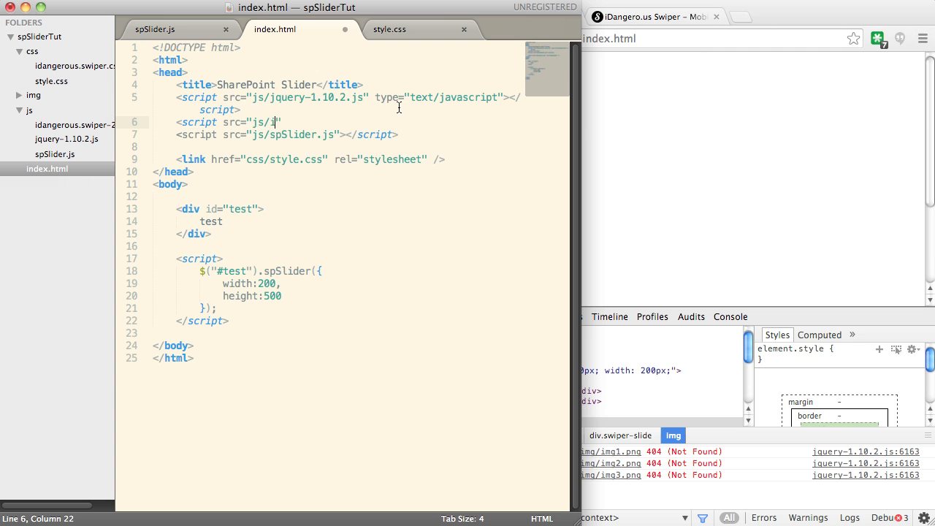
text(dangerous.swiper-)
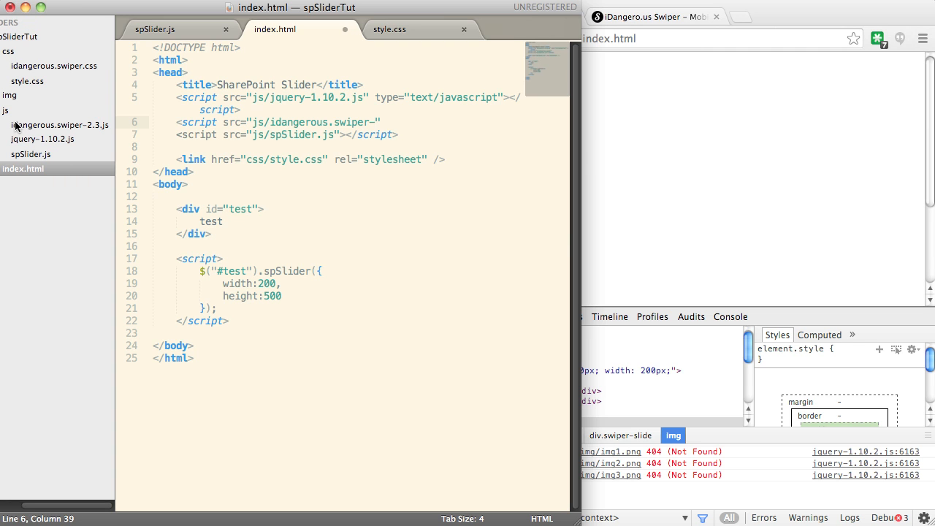
text(2.3.js)
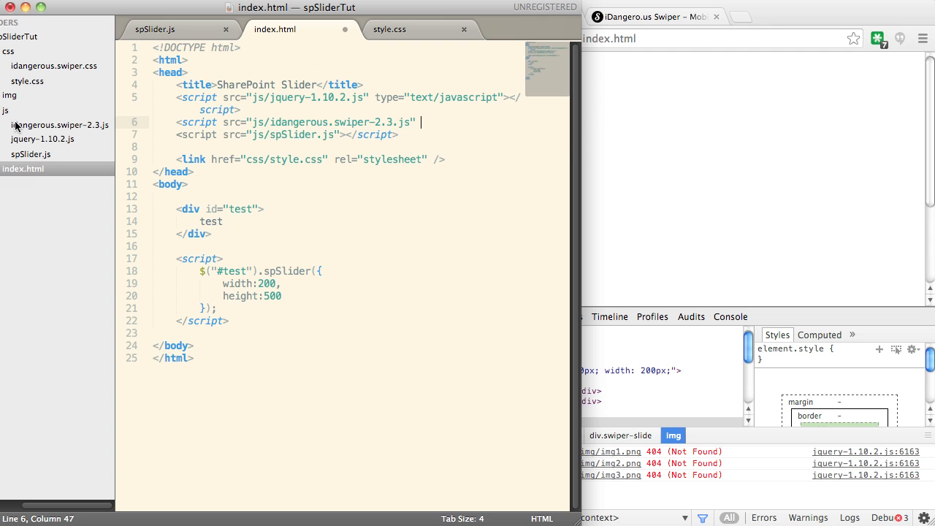
text(type="text/javsc")
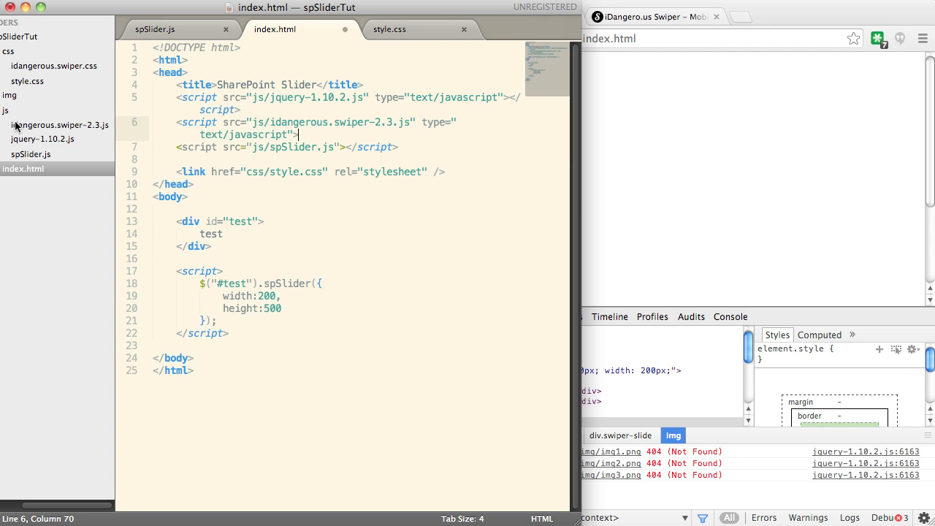
text(</script>)
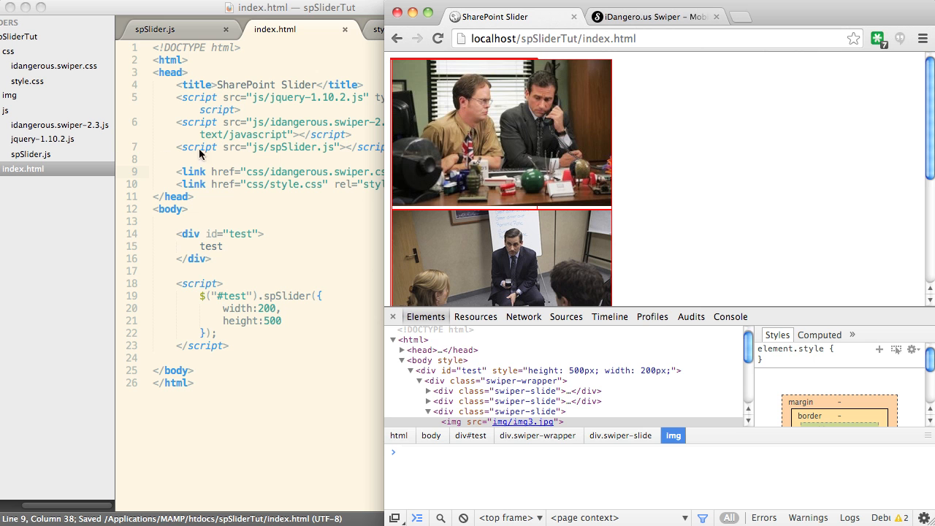
mouse_move(261, 193)
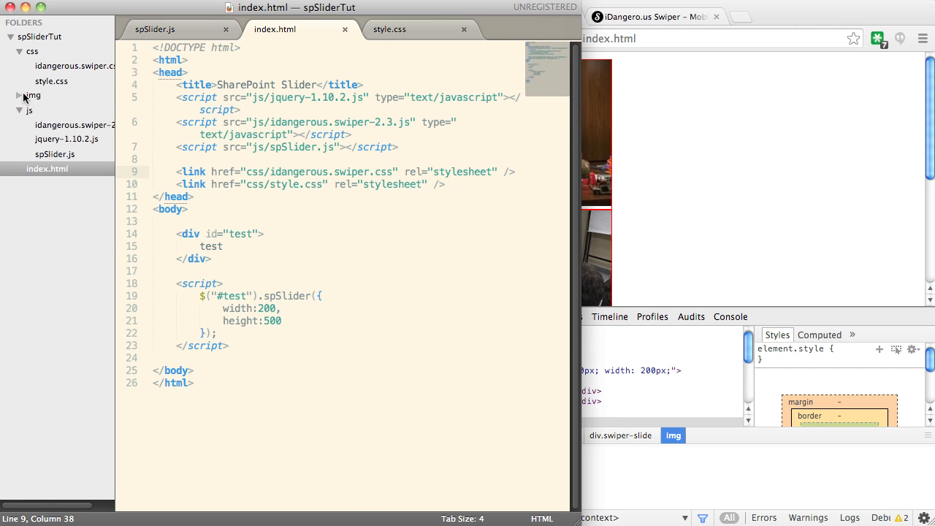
click(20, 97)
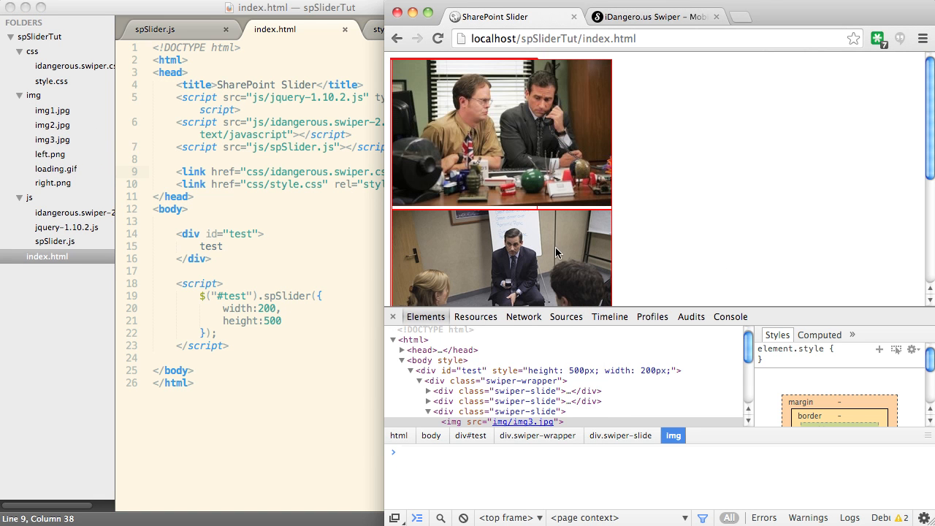
mouse_move(386, 123)
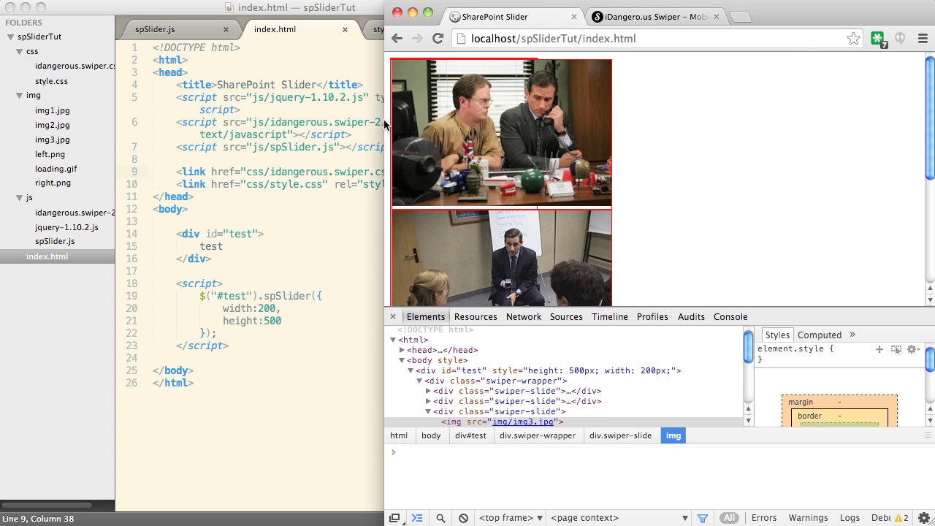
mouse_move(439, 155)
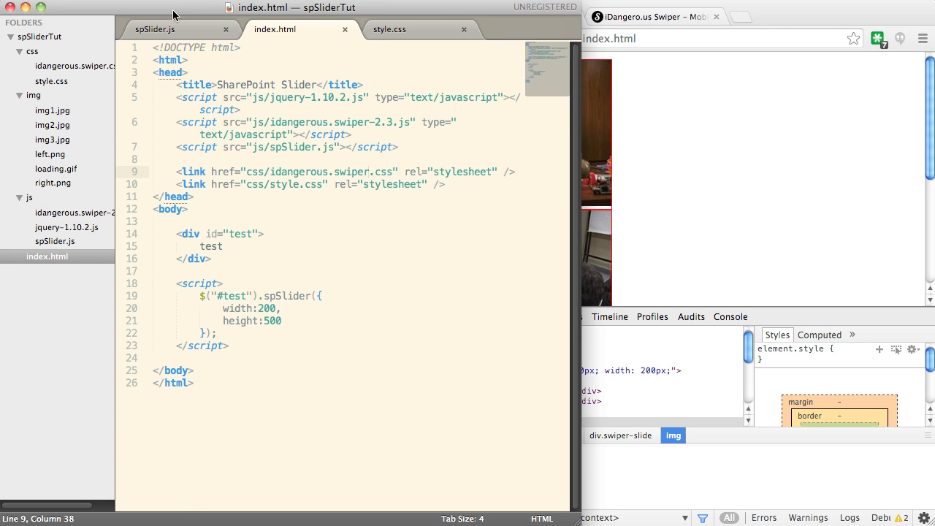
Declare var applySlider = function(el, settings){ in spSlider.js
click(154, 30)
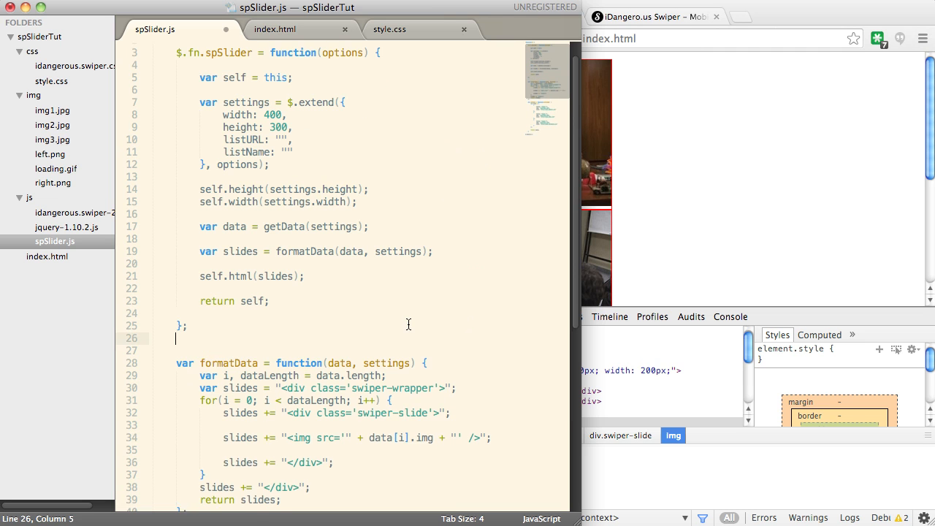
text(var applyS)
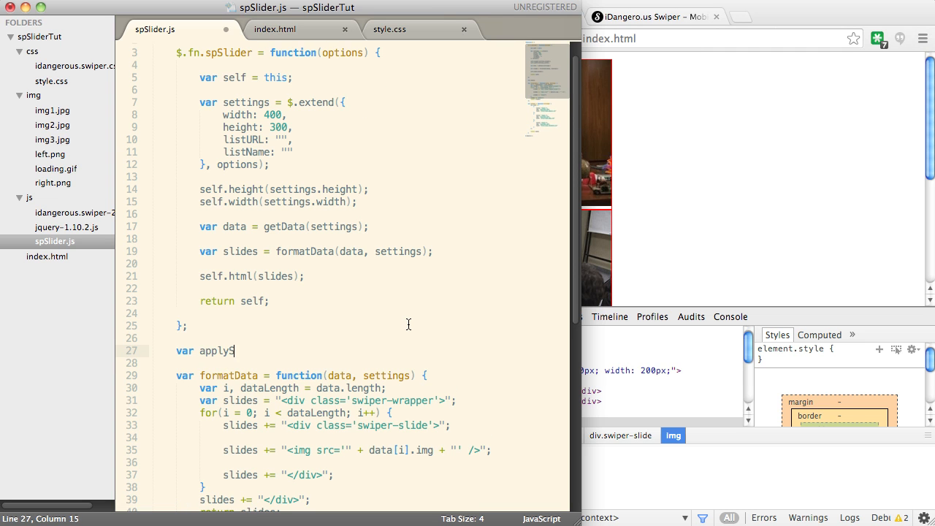
text(lider = f)
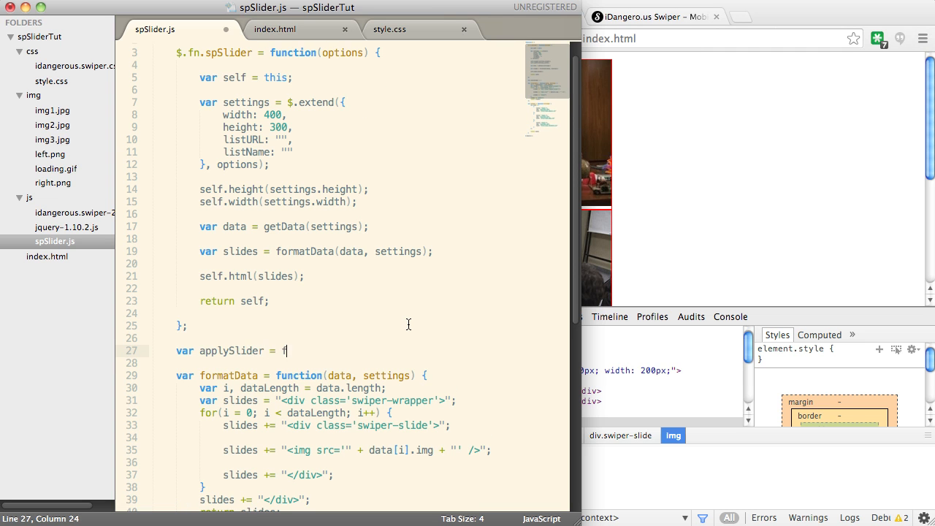
text(unction(e)
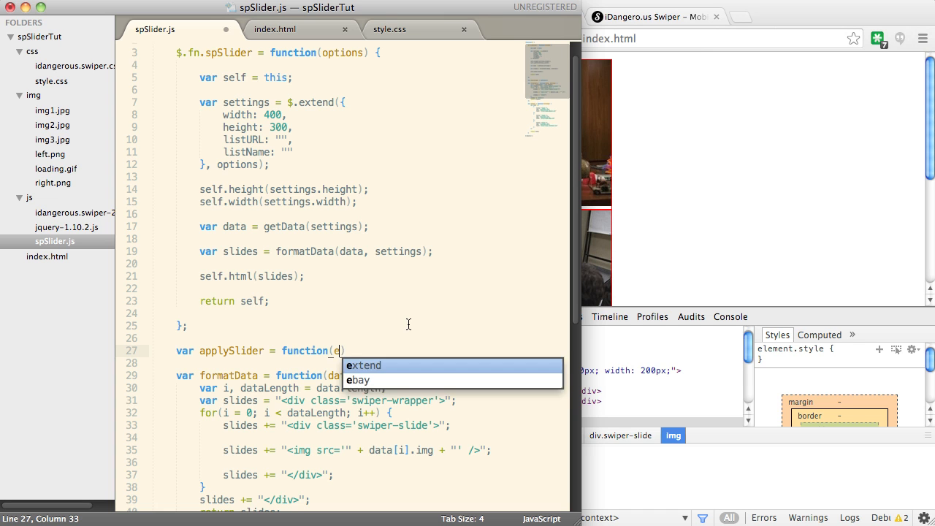
text(l,)
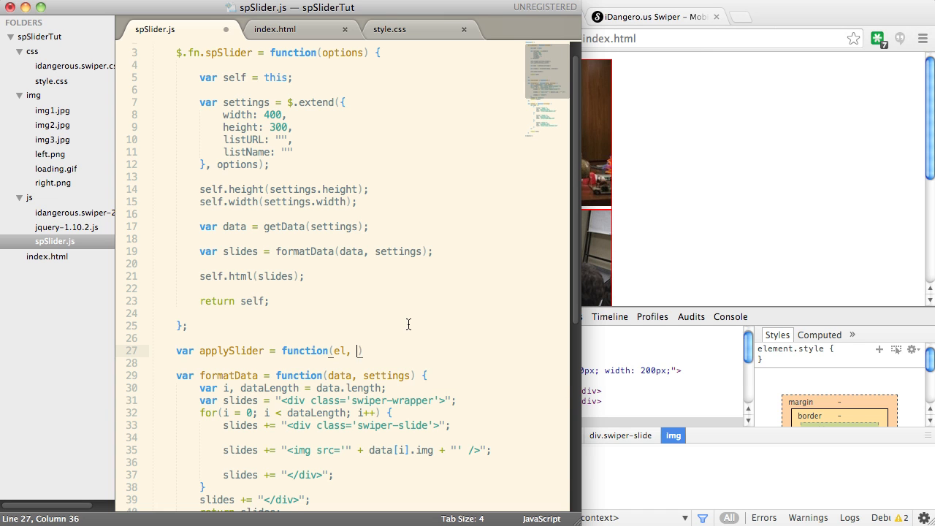
text(settings))
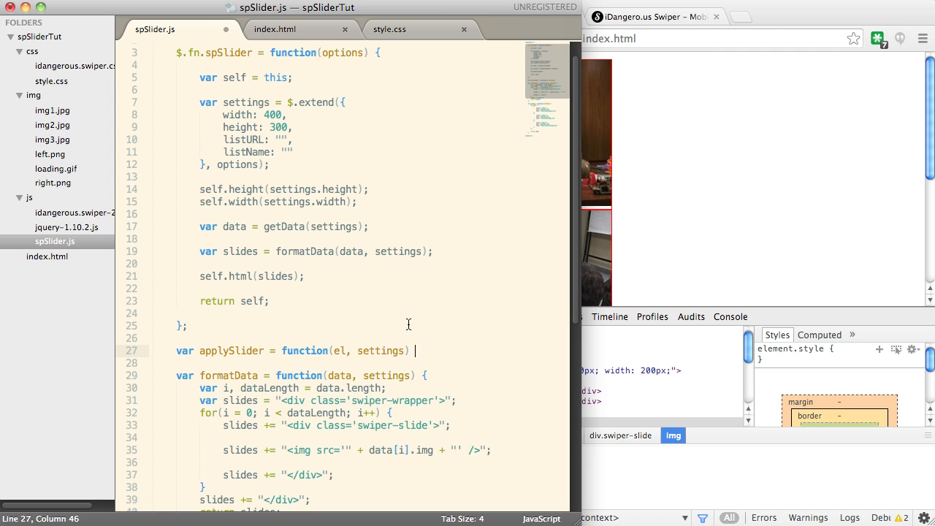
text({)
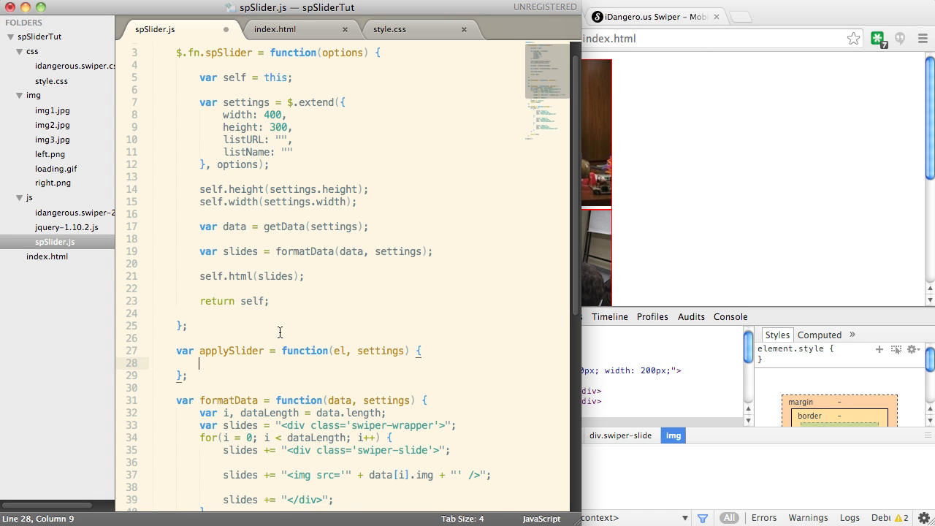
Add $.extend(settings, hardcodedOptions) with an empty var hardcodedOptions = {}; declared above it
text($.)
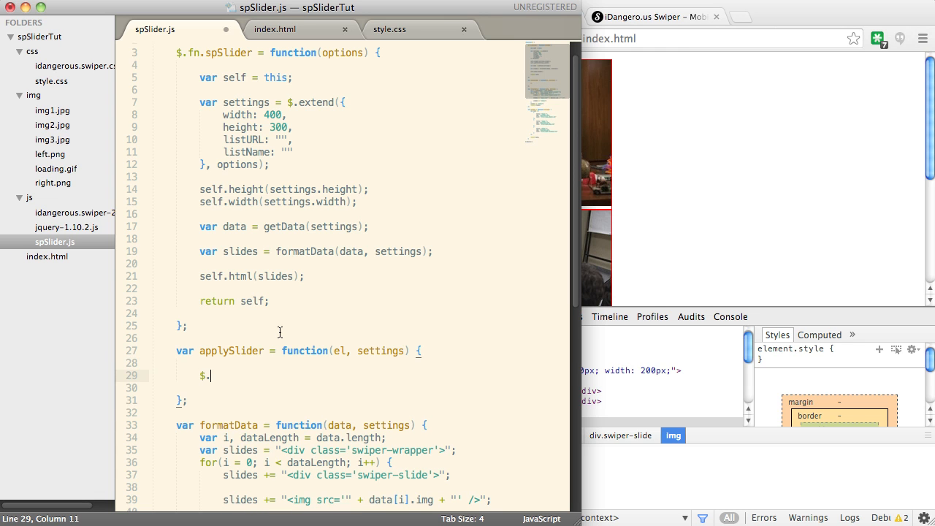
text(extend)
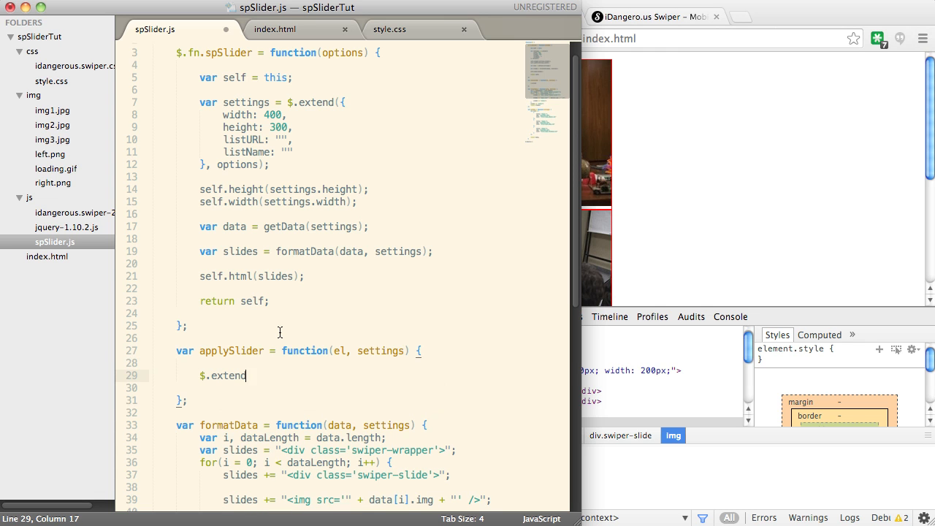
text((settings, ))
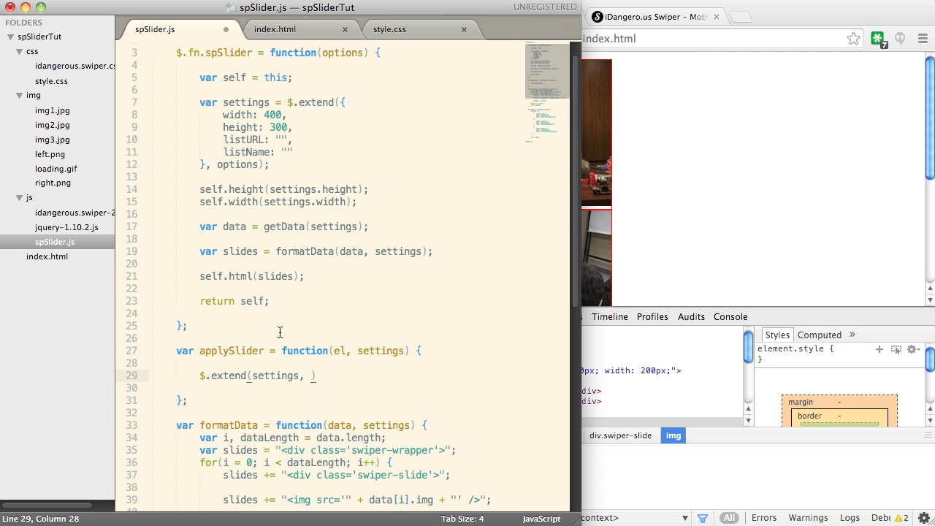
text(hardcodedOptions)
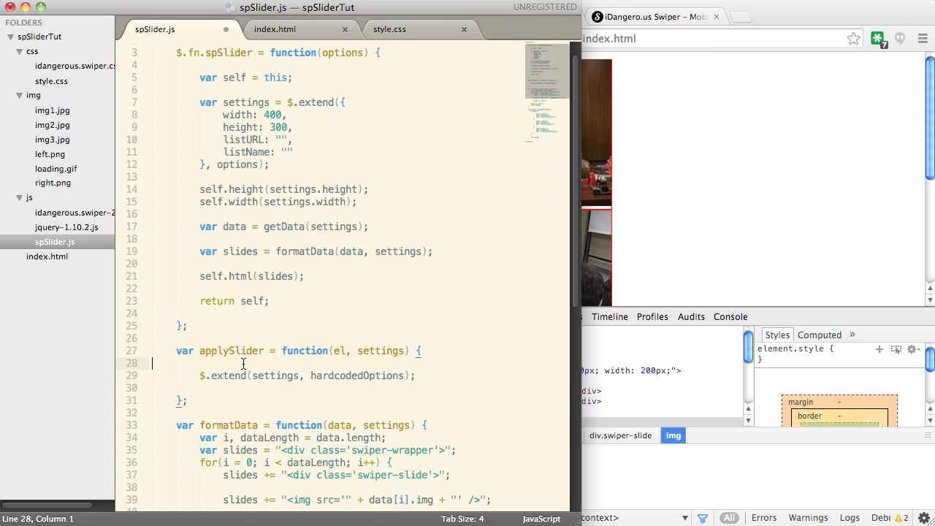
key(enter)
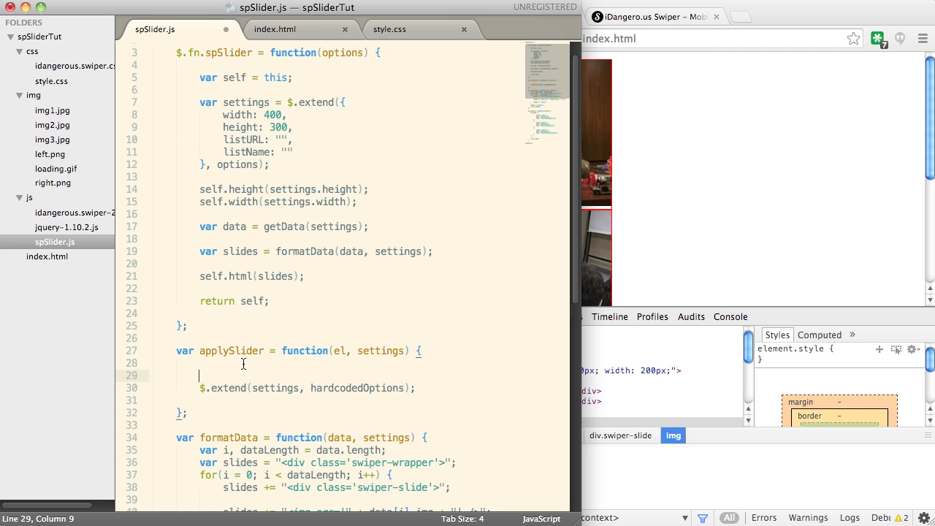
text(var hardcodedOptions = {)
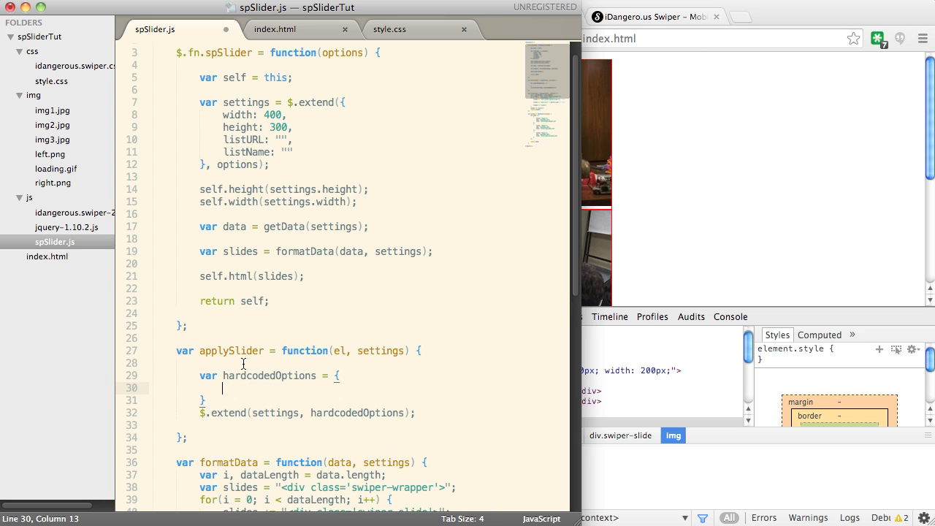
text(;)
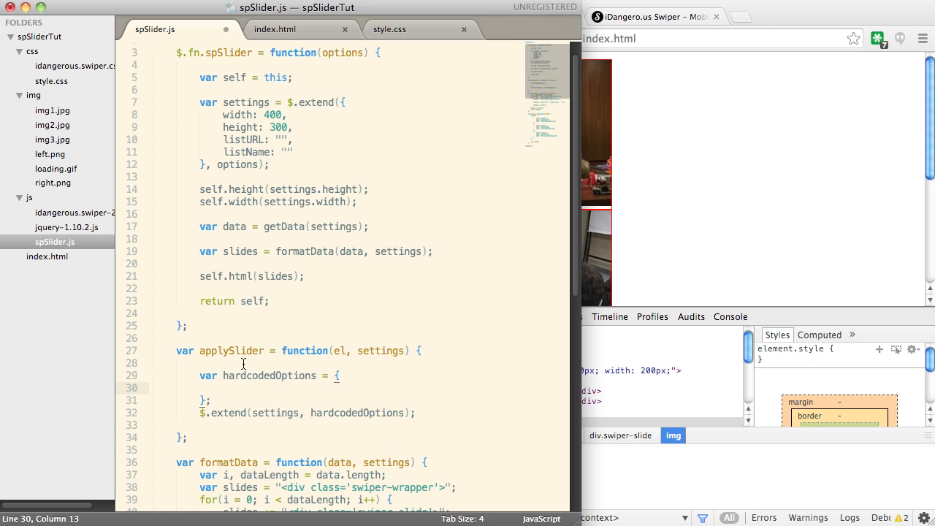
Set keyboardControl: true and loop: true in hardcodedOptions, then view the Swiper Usage & API page
text(keyboardControl: true)
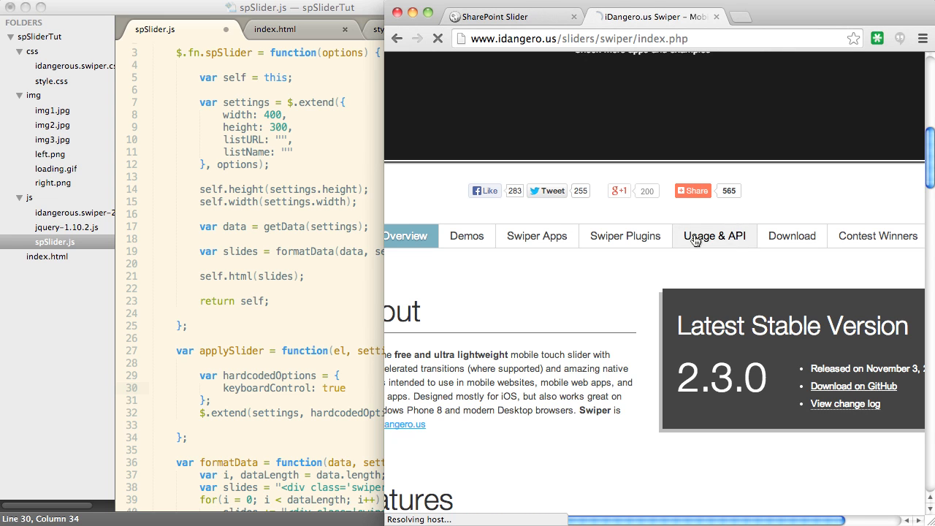
mouse_move(620, 298)
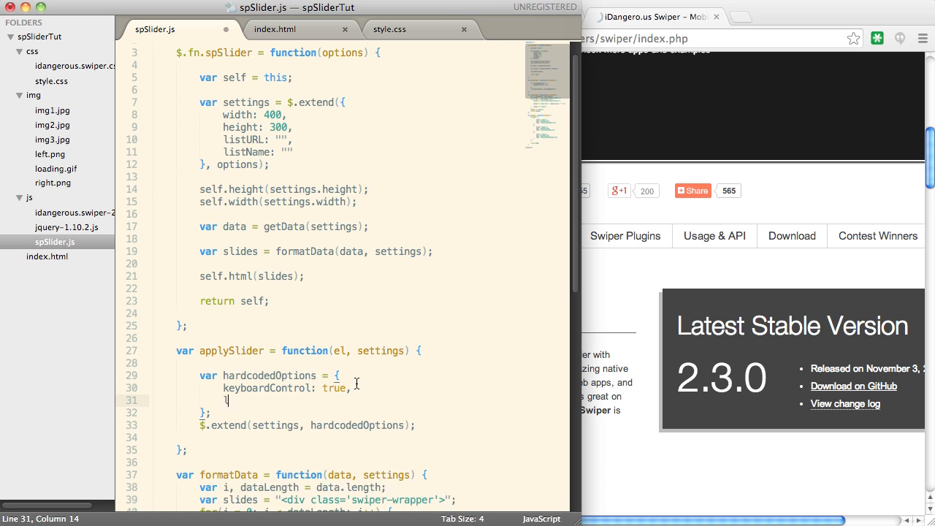
text(loop: true)
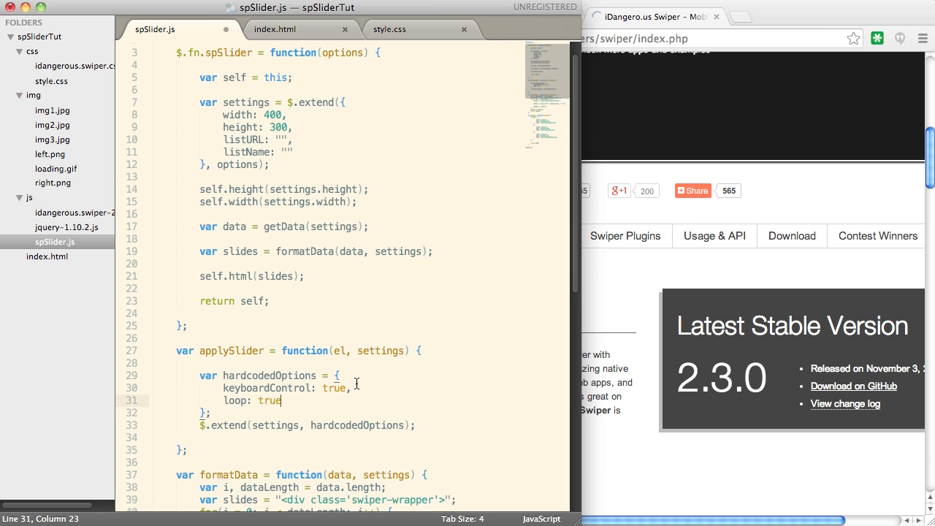
click(714, 235)
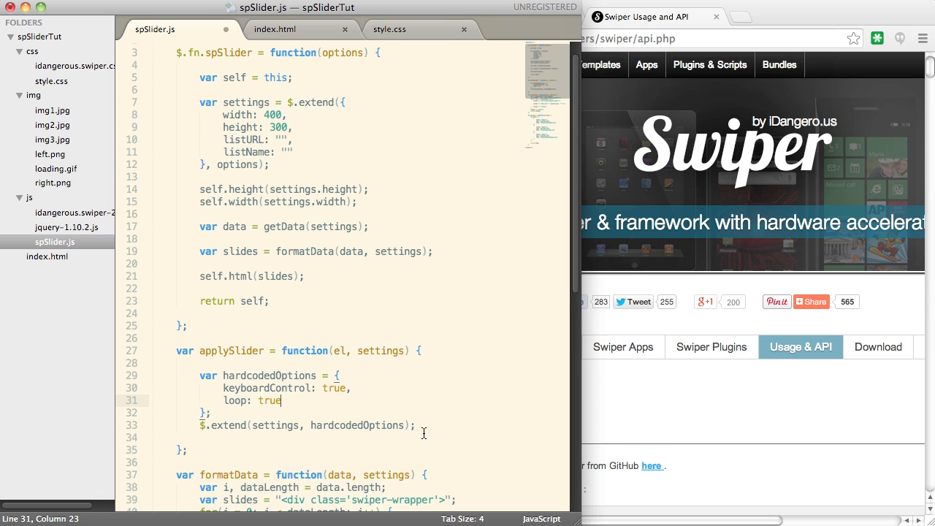
Create var swiper = el.swiper(settings) after the options merge in applySlider
double_click(334, 351)
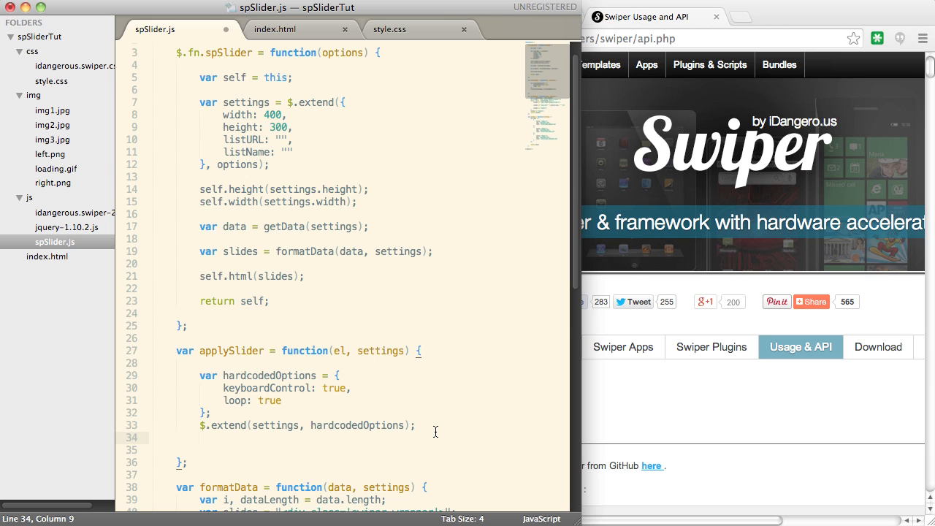
text(var s)
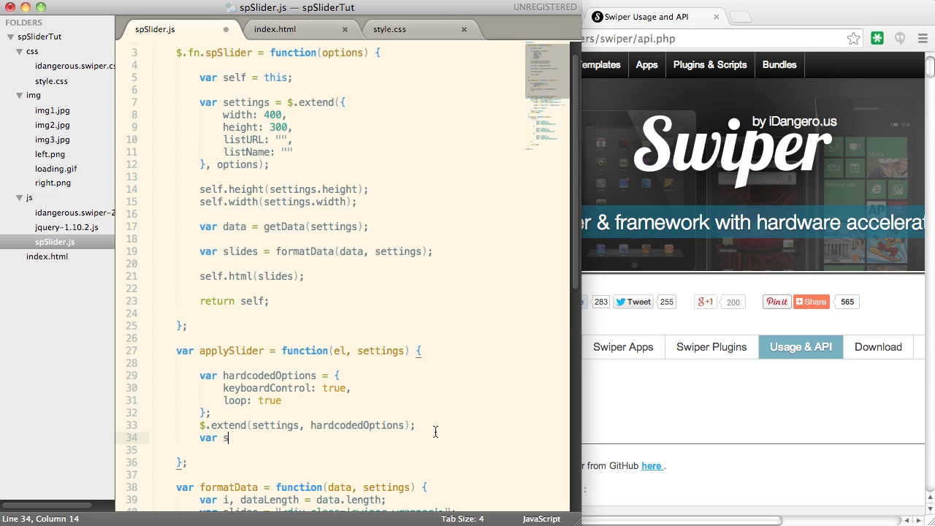
text(wiper =)
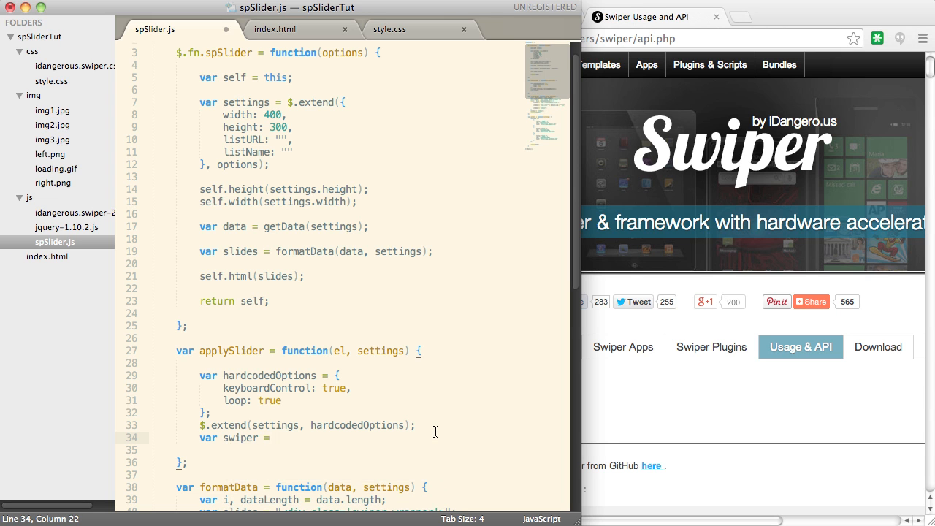
text(el.swipe(setting)
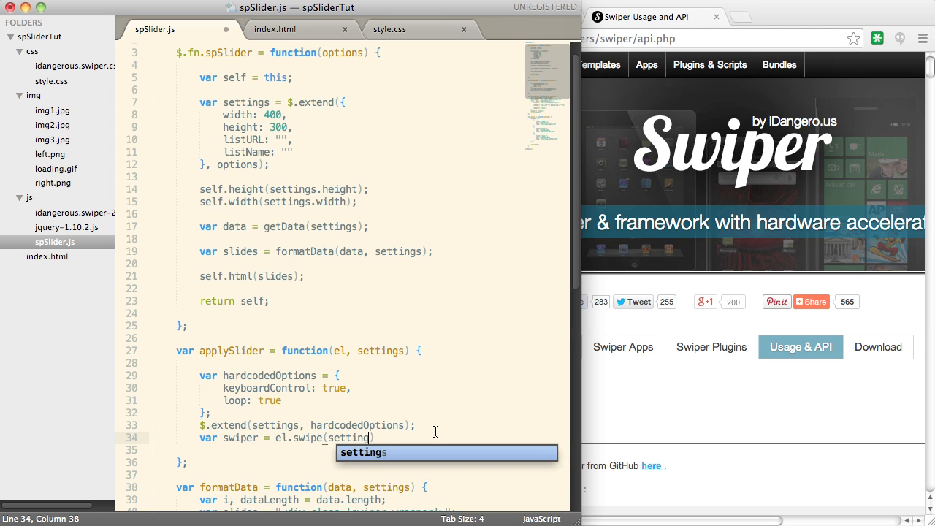
key(Tab)
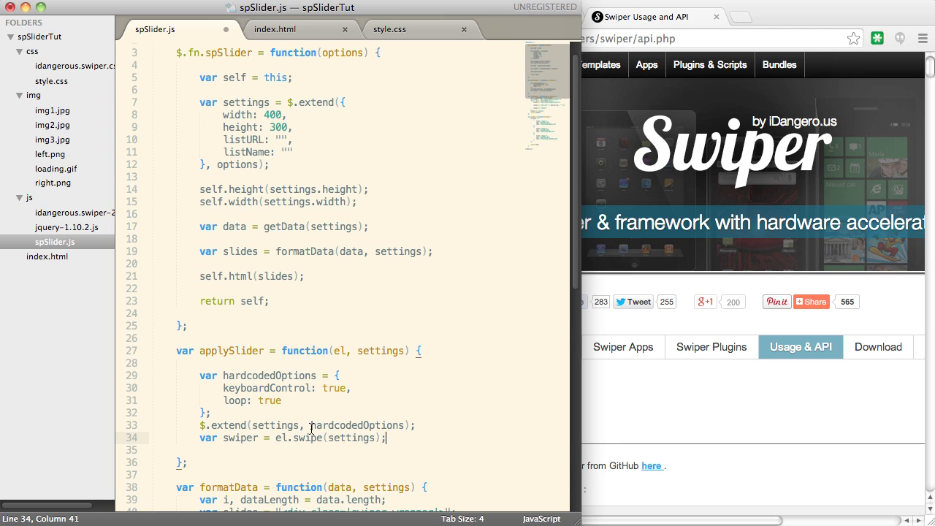
double_click(269, 374)
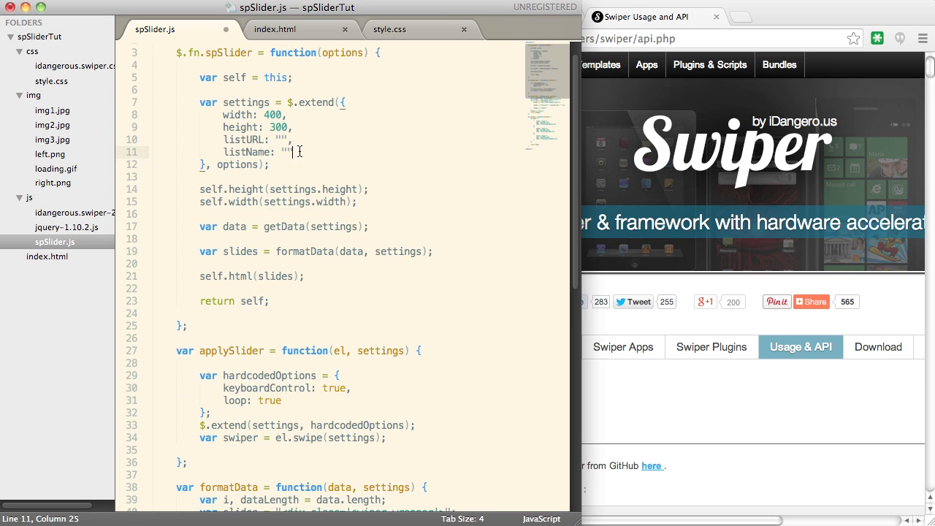
Try loop: false in the index.html test call, then remove the loop option again
drag(226, 115, 292, 152)
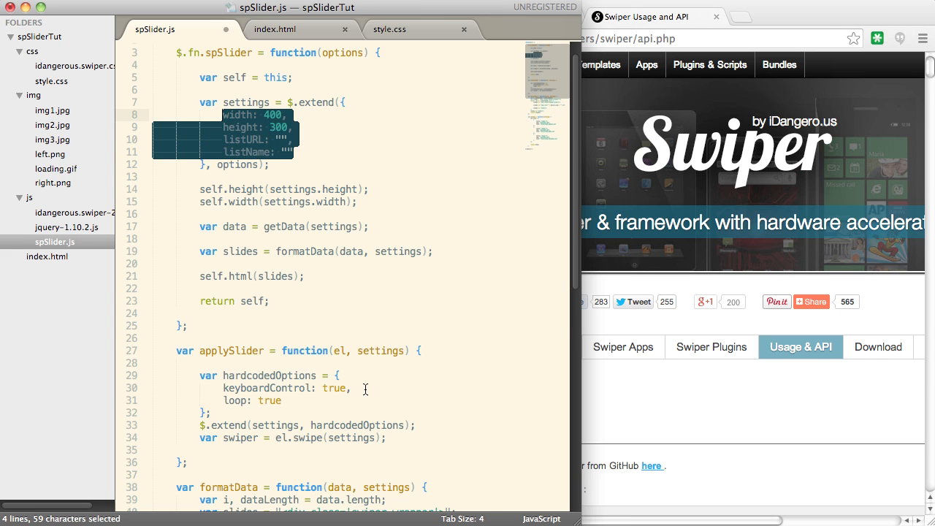
click(274, 29)
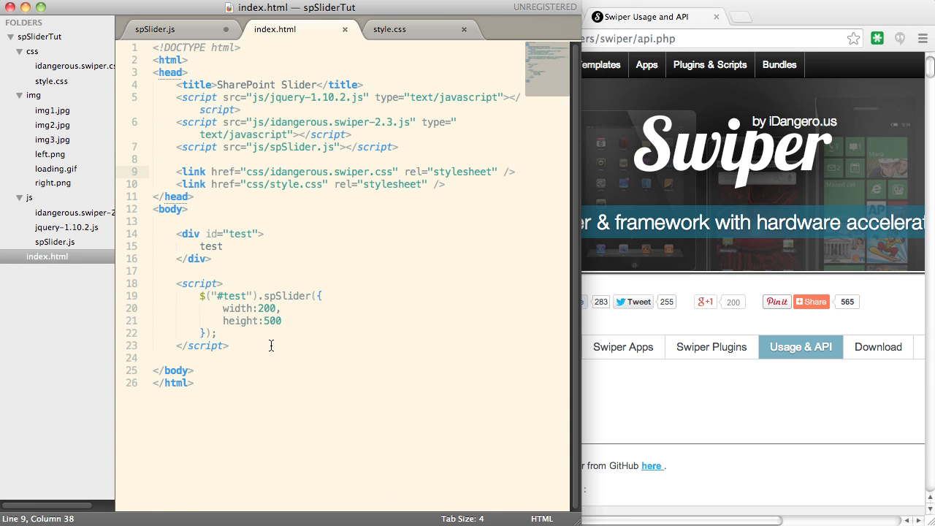
text(loop)
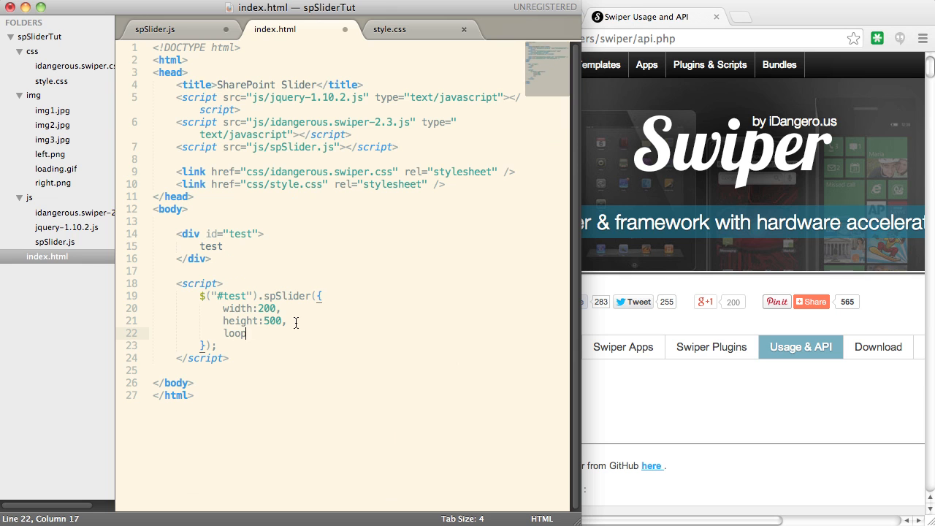
text(: fa)
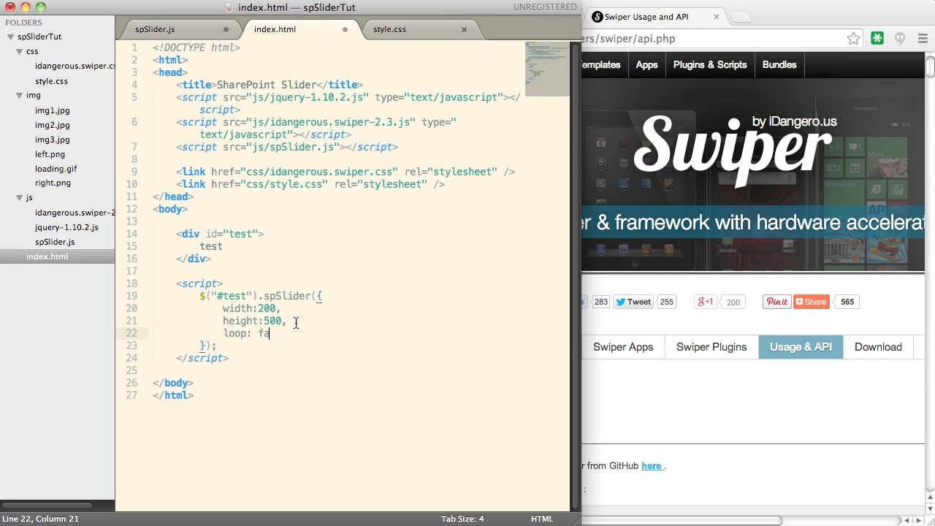
text(lse)
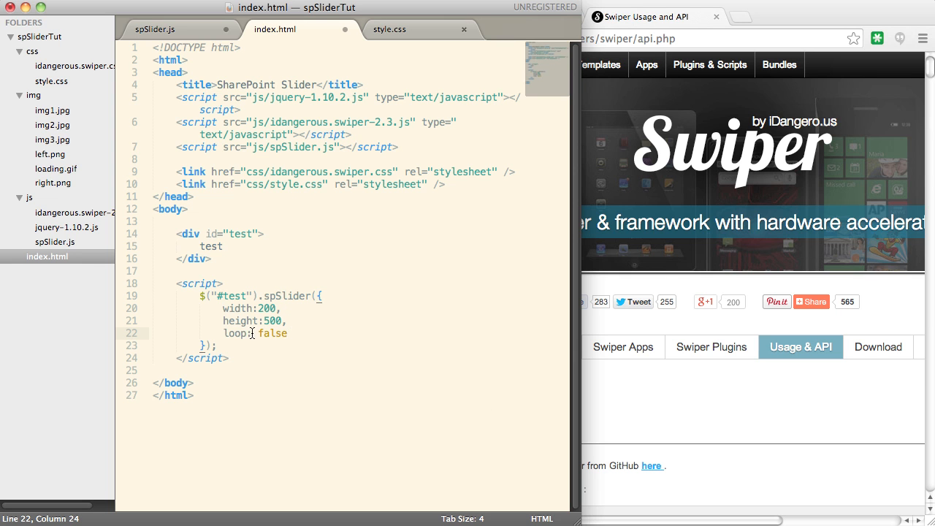
key(Backspace)
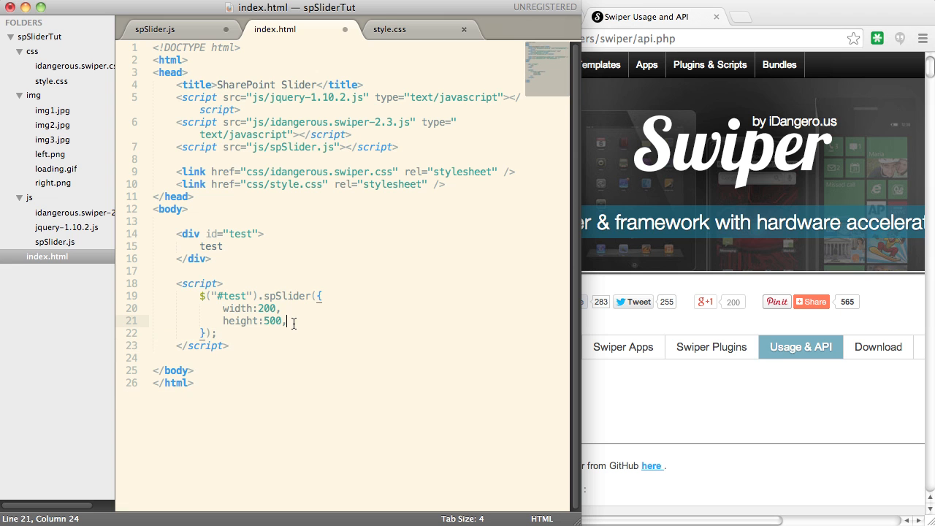
Call swiper = applySlider(self, settings) in the plugin, return swiper, and save
click(155, 29)
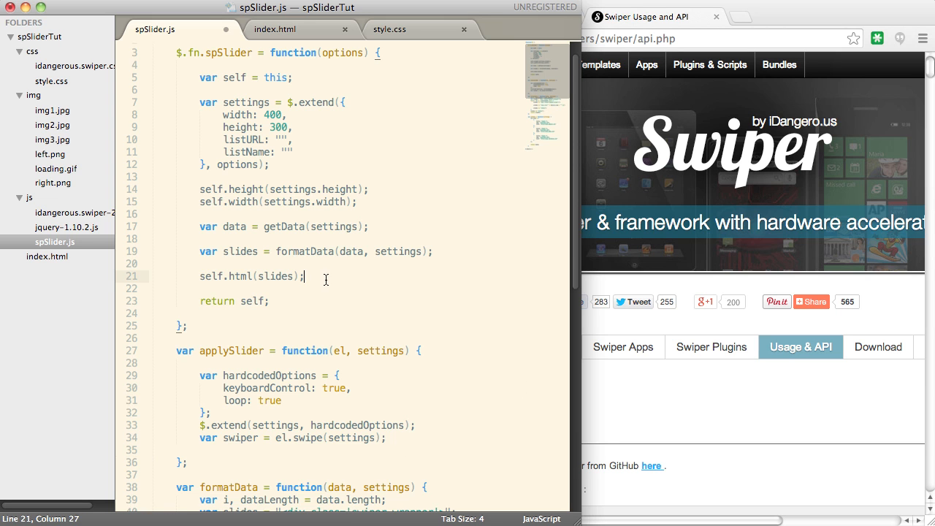
key(Return)
text(var)
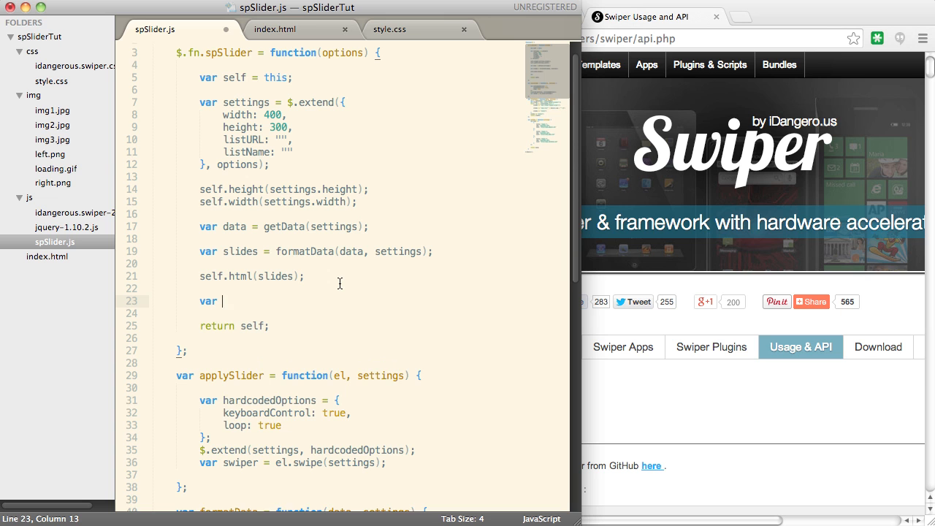
text(swiper =)
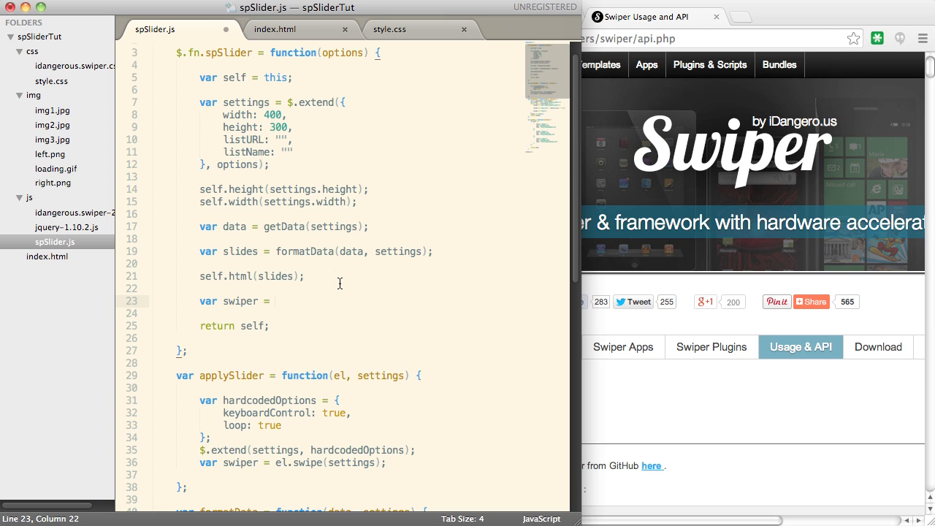
text(applySlider(self)
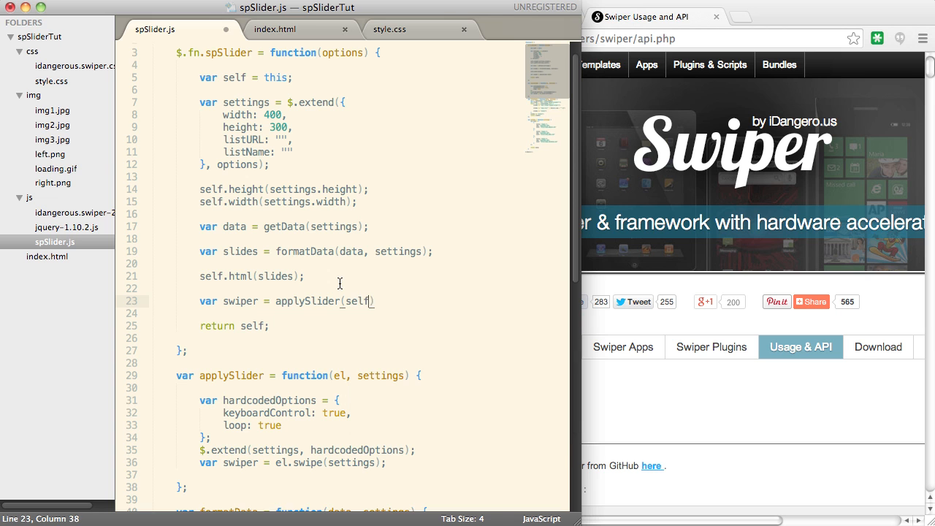
text(, settings)
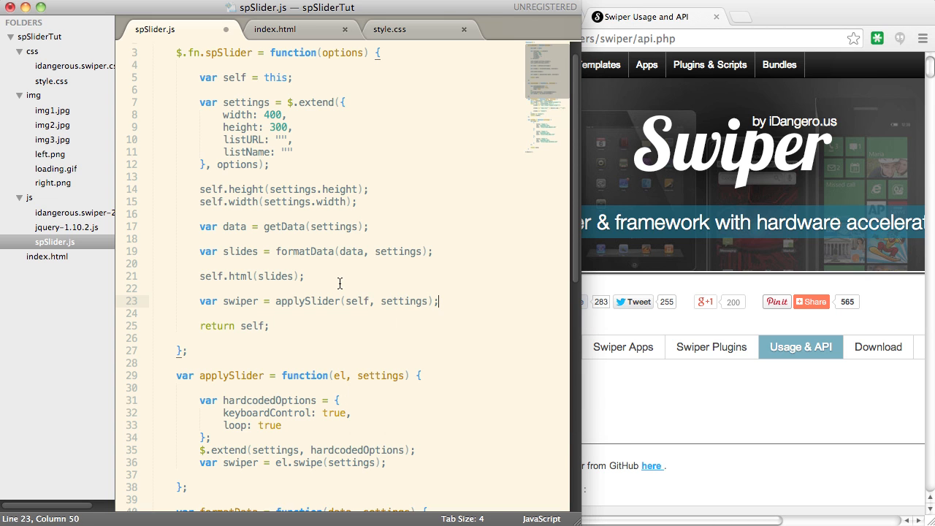
click(253, 326)
text(wiper)
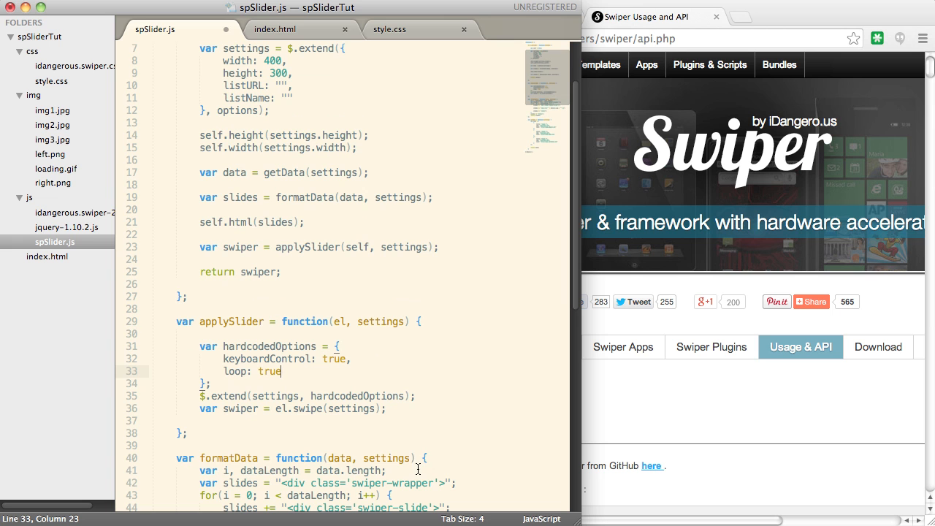
key(cmd+s)
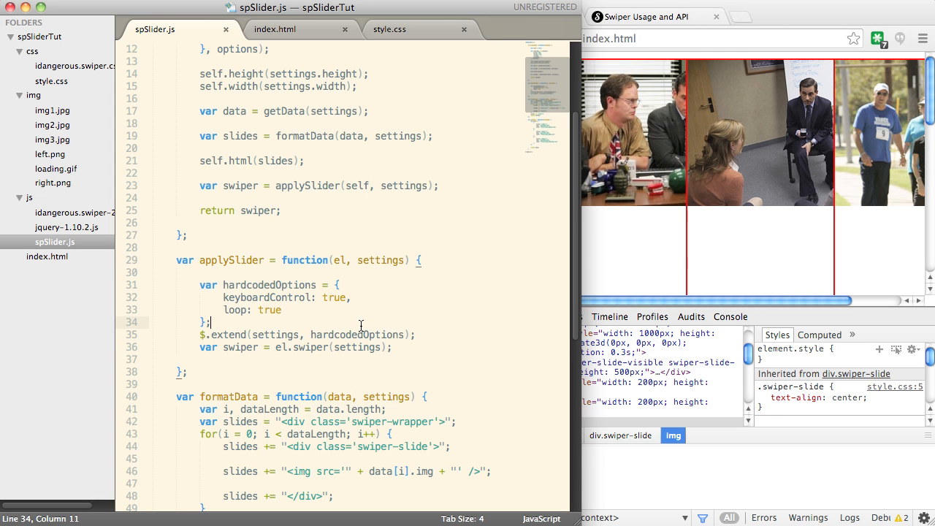
mouse_move(404, 284)
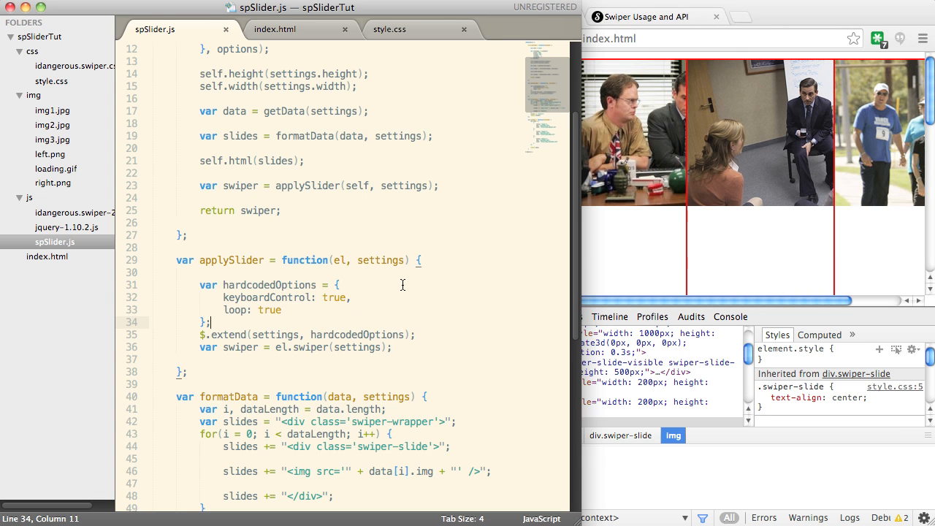
Scroll the plugin script and highlight every use of the width setting
scroll(down, 3)
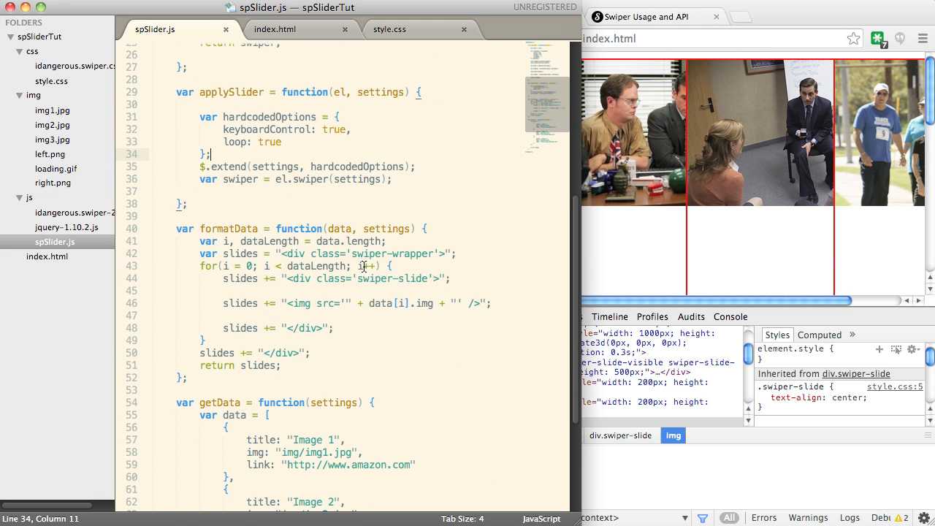
double_click(392, 278)
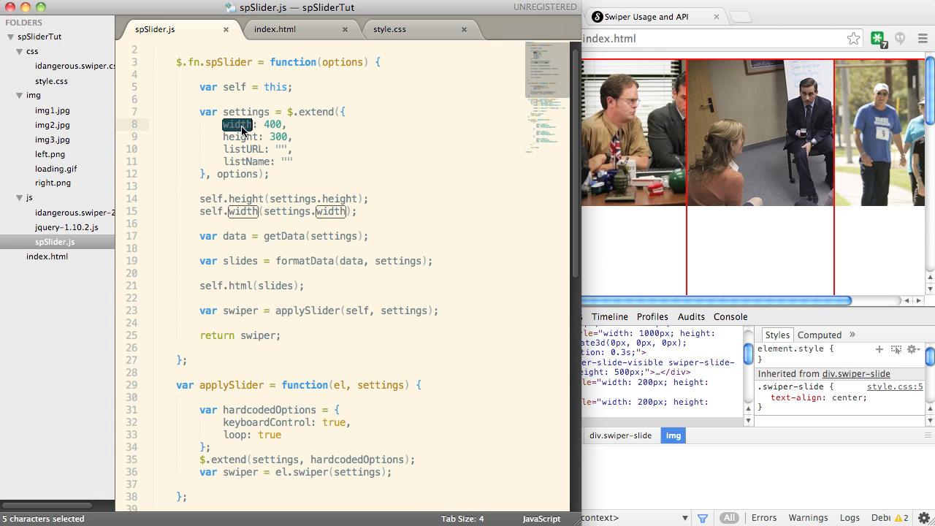
Size el.children(".swiper-slide") to settings.height and settings.width
scroll(down, 3)
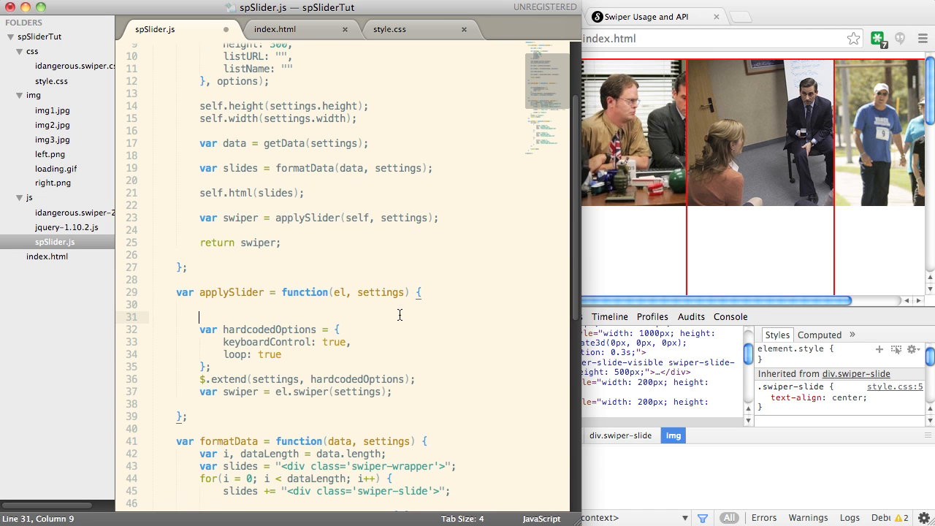
text(el.children(".)
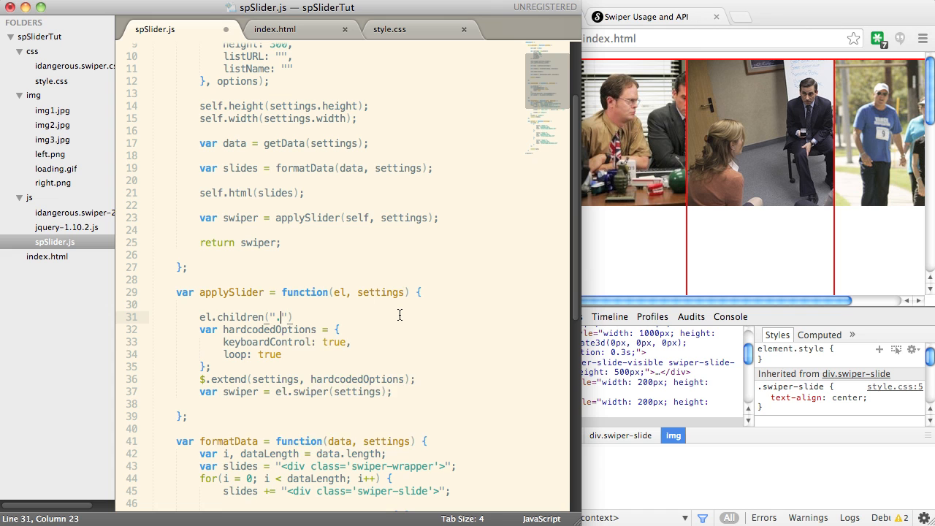
text(swiper-slide)
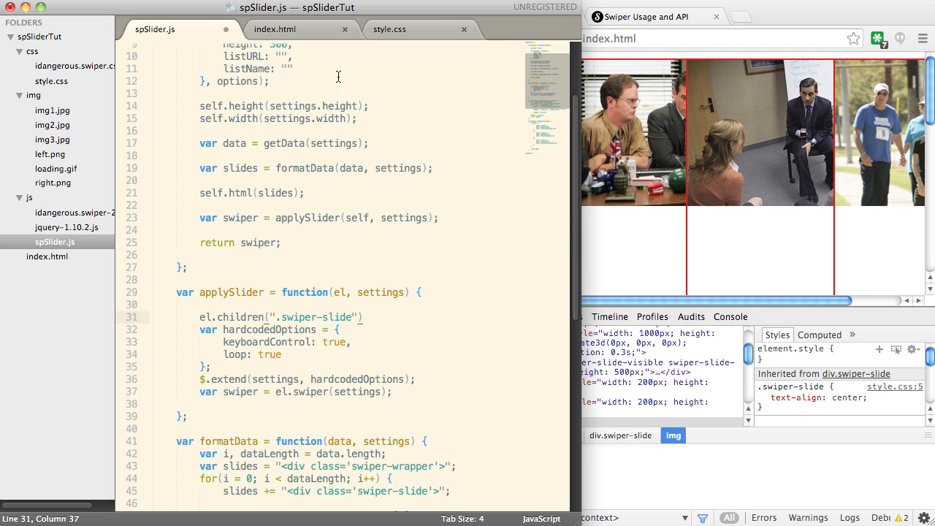
click(275, 30)
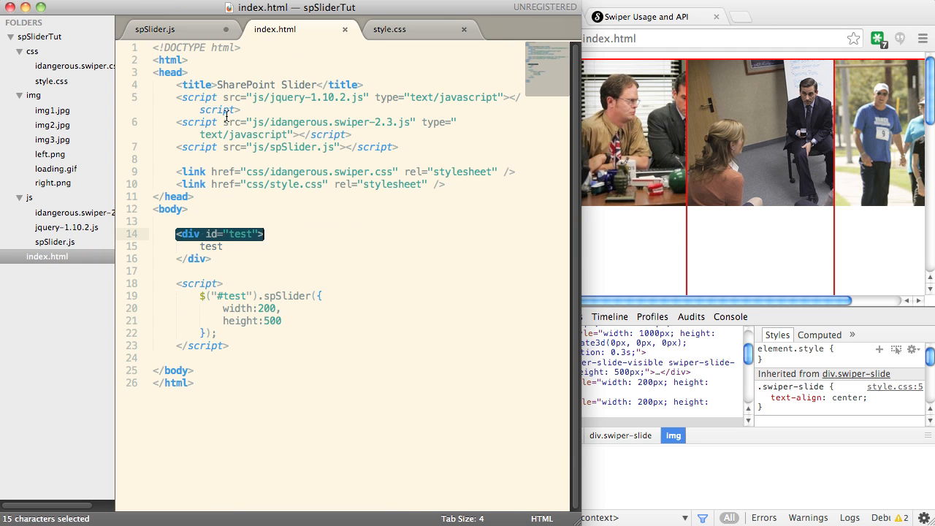
click(155, 30)
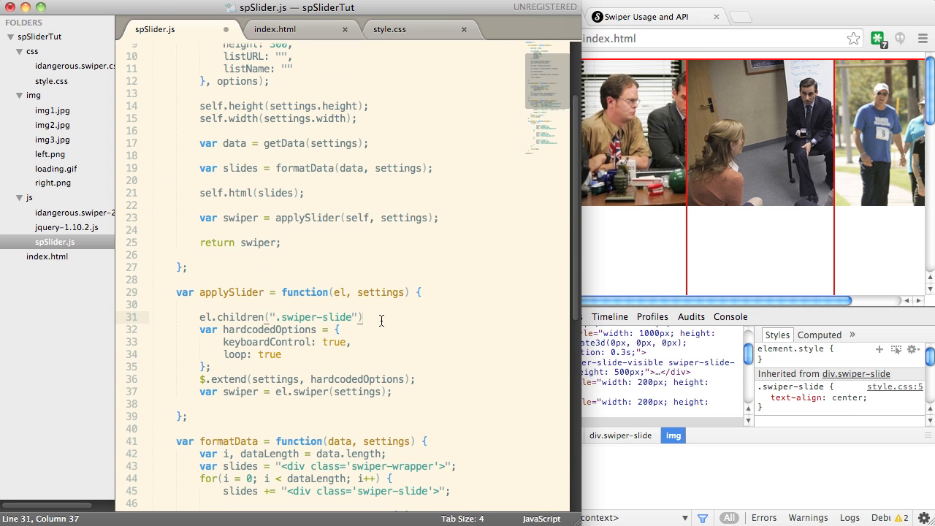
text(.height(settings.height)w)
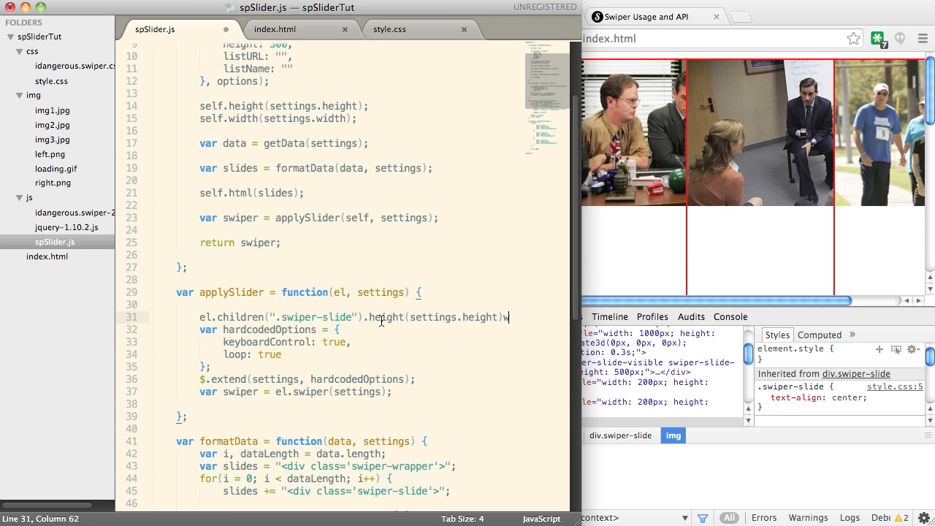
text(.width(settings.width);)
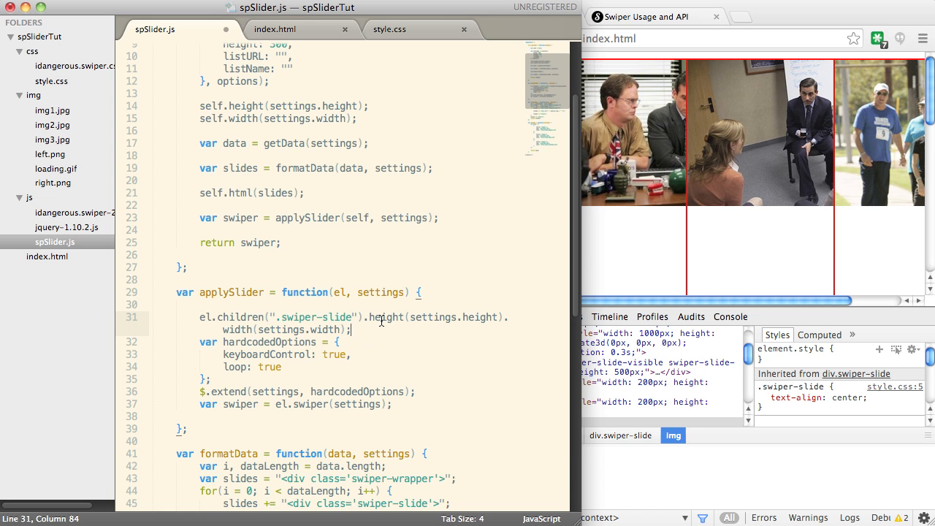
Add the same height and width chain for the swiper-container children
text(el.children(".swiper-container)
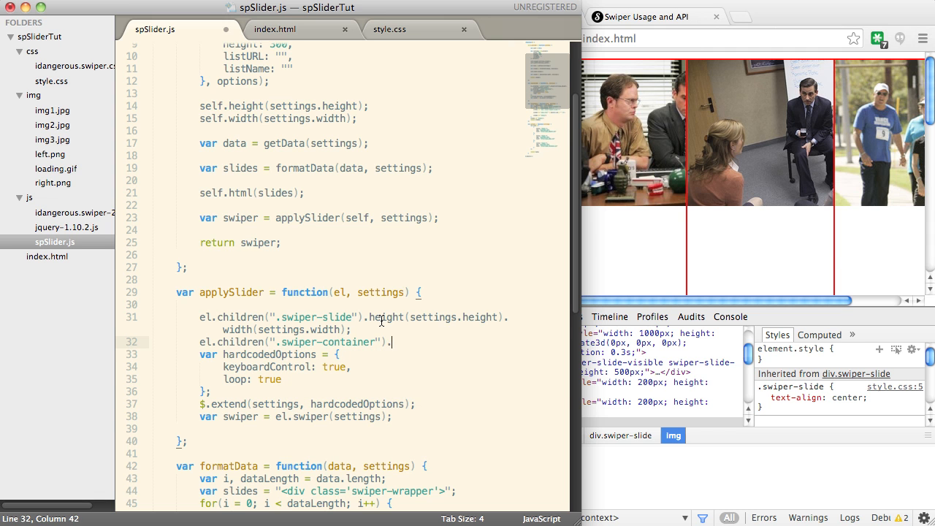
text(.height(settings.height)
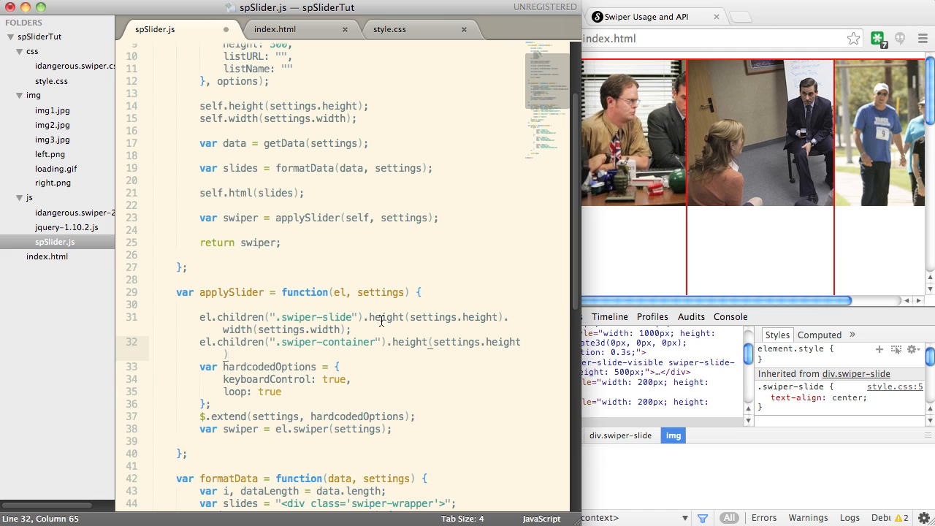
text(.width(settings.w)
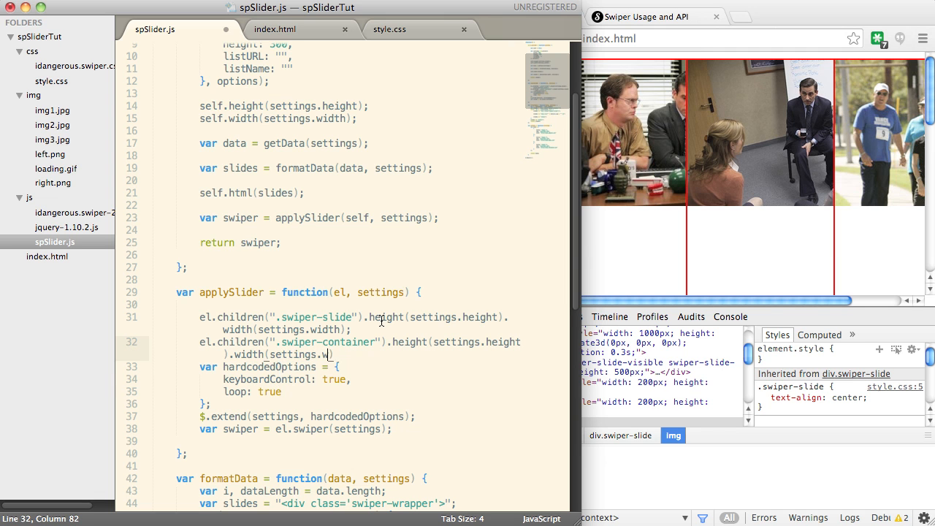
double_click(346, 342)
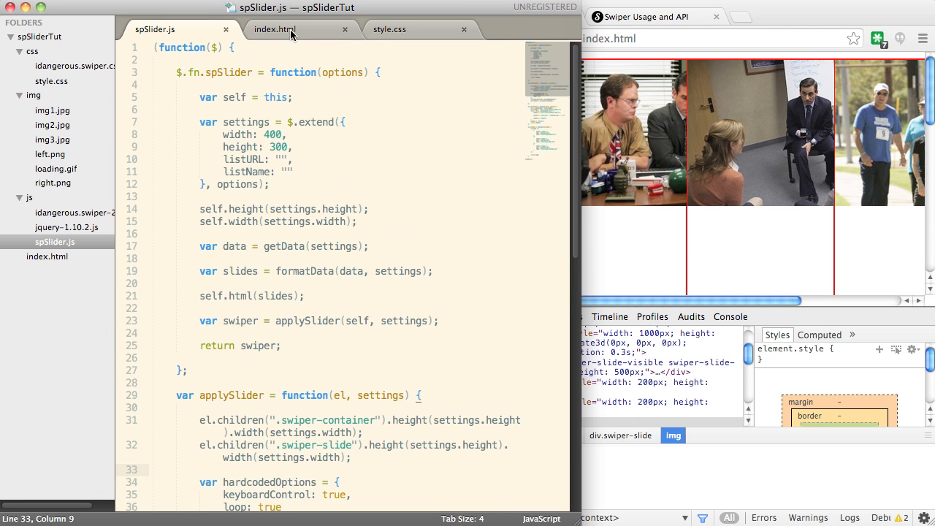
Set the test slider call in index.html to width 300 and height 200
click(300, 29)
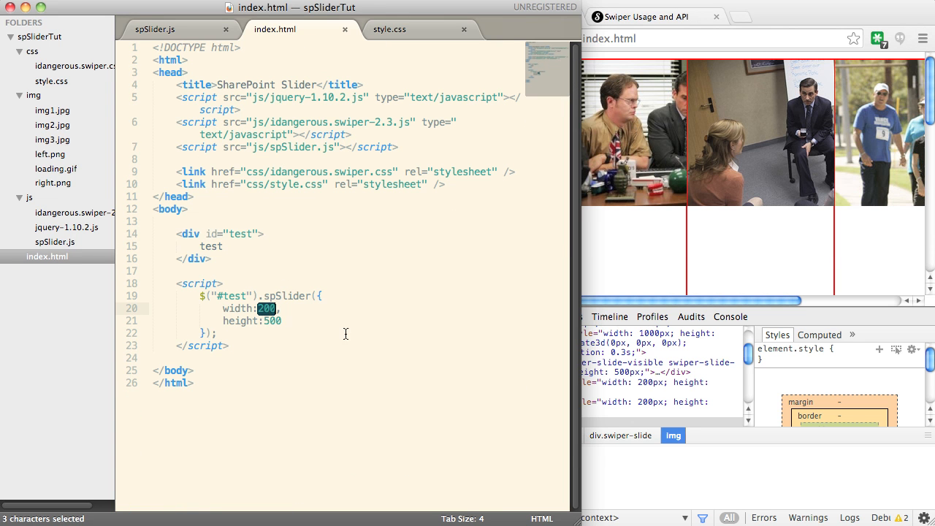
text(300)
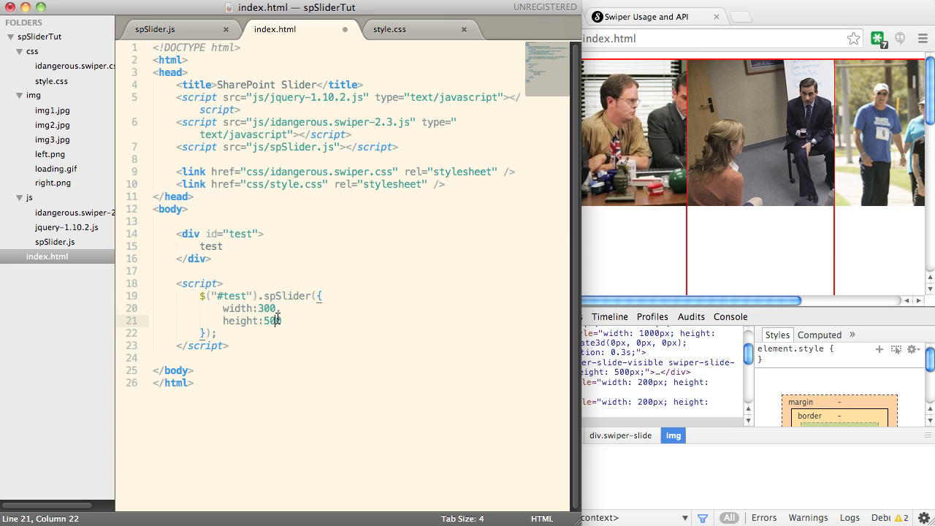
text(200)
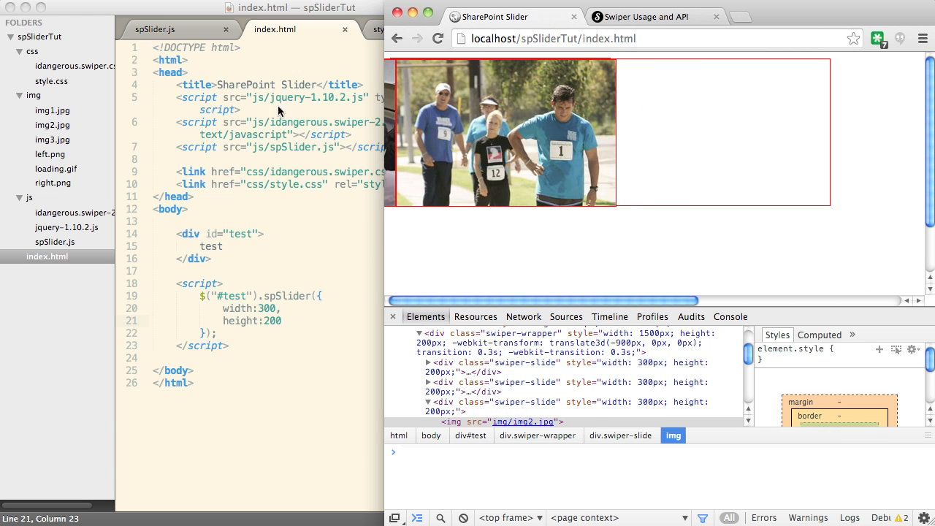
Add a .swiper-slide rule with position:relative, text-align:center and overflow:hidden to style.css
click(389, 29)
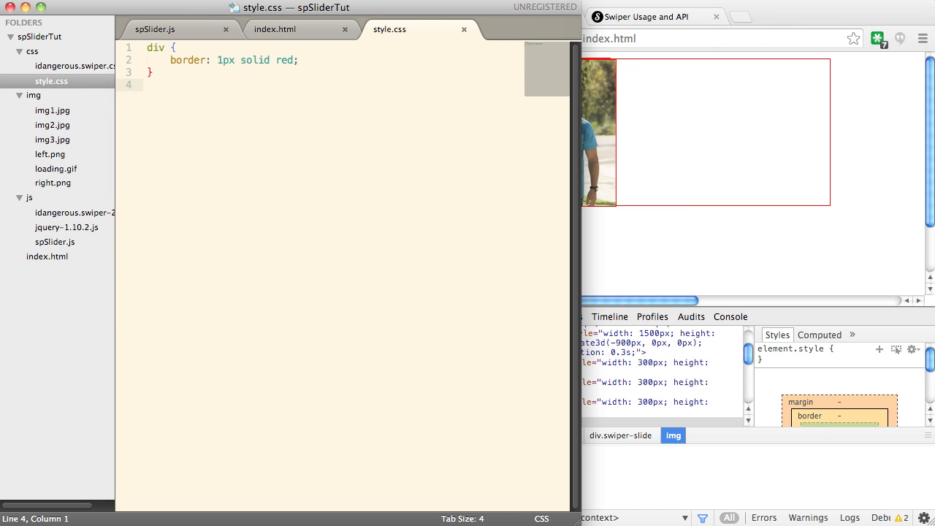
key(enter)
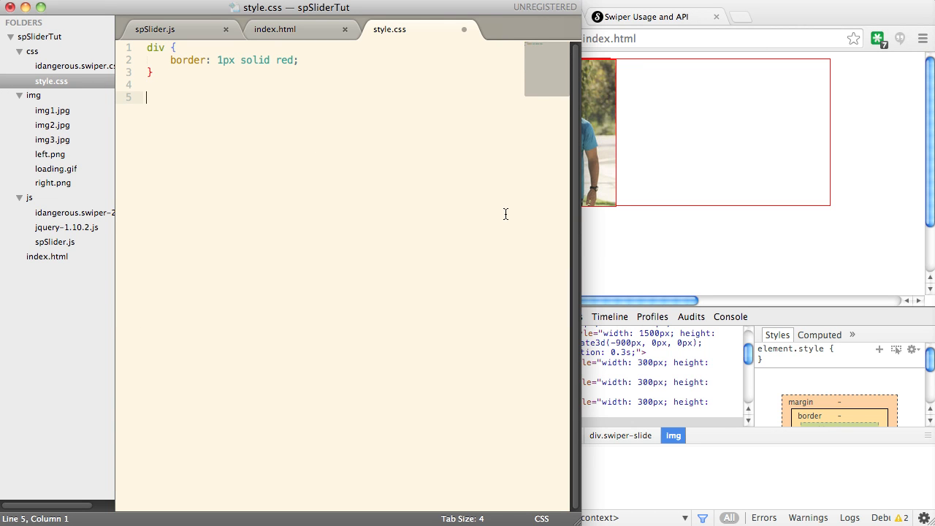
text(.swiper-slide {)
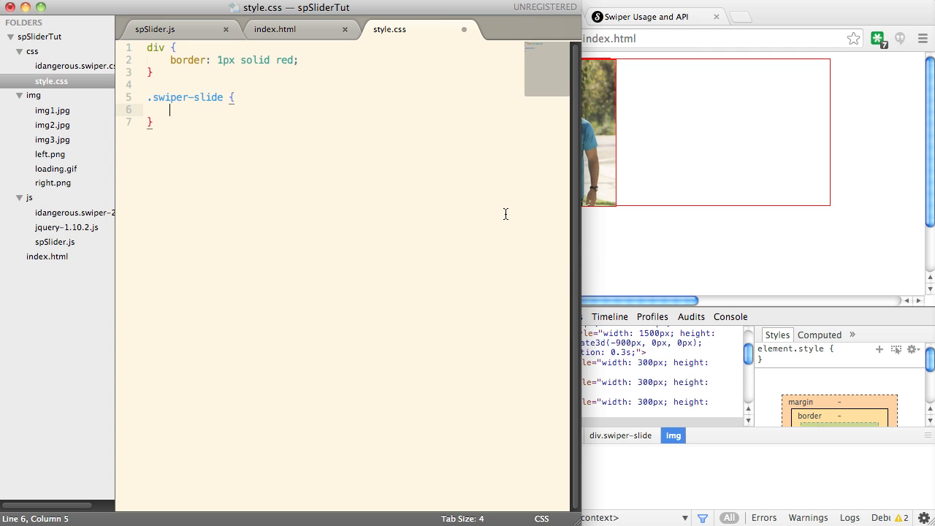
text(position:relative;)
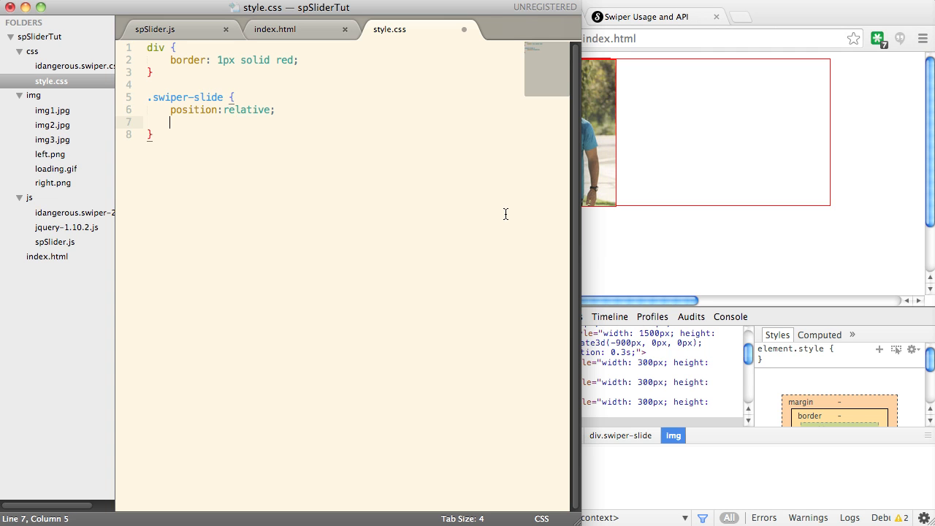
text(text-align:ce;)
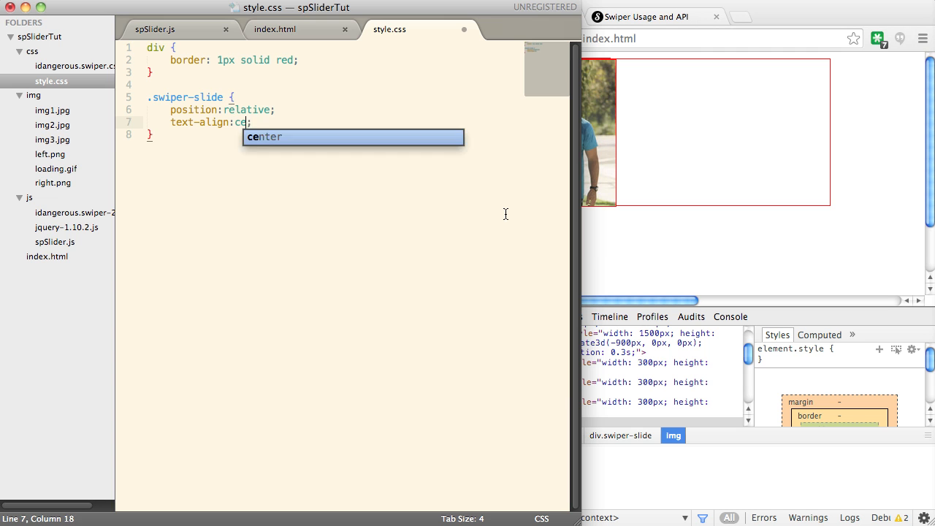
text(overflow:hidden;)
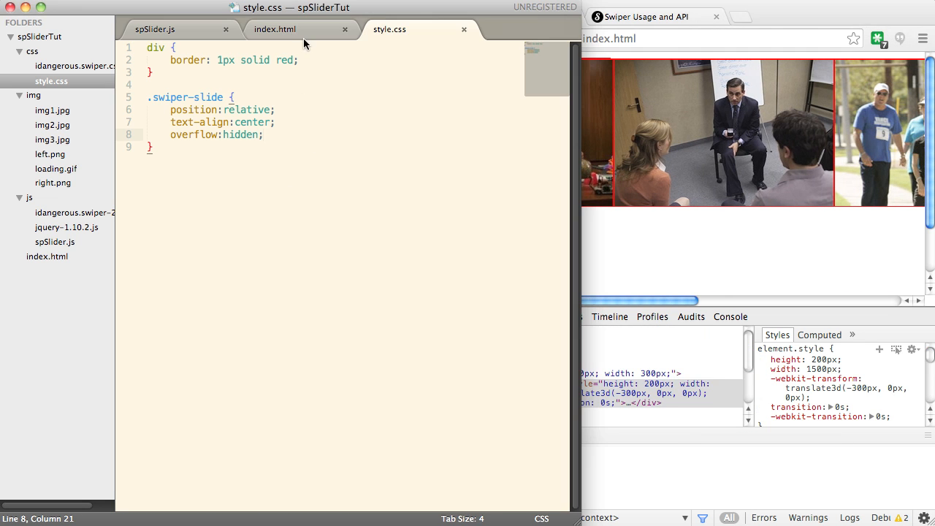
Give the test div class="swiper-container" and review the markup after checking the browser
click(274, 29)
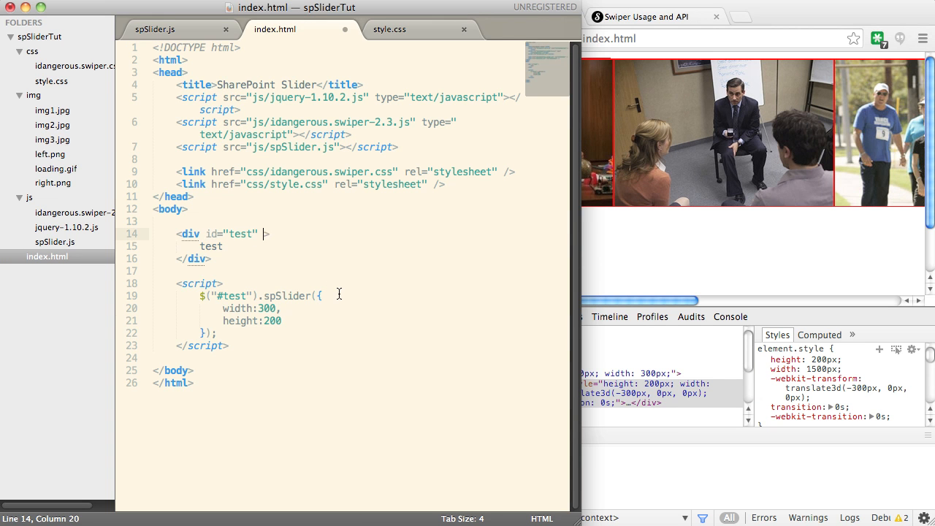
text(class="swiper-c)
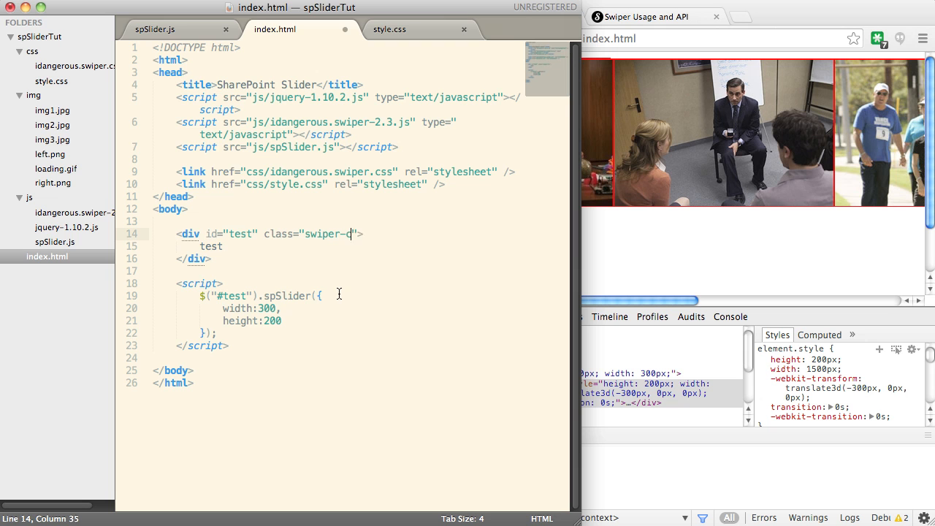
text(ontainer)
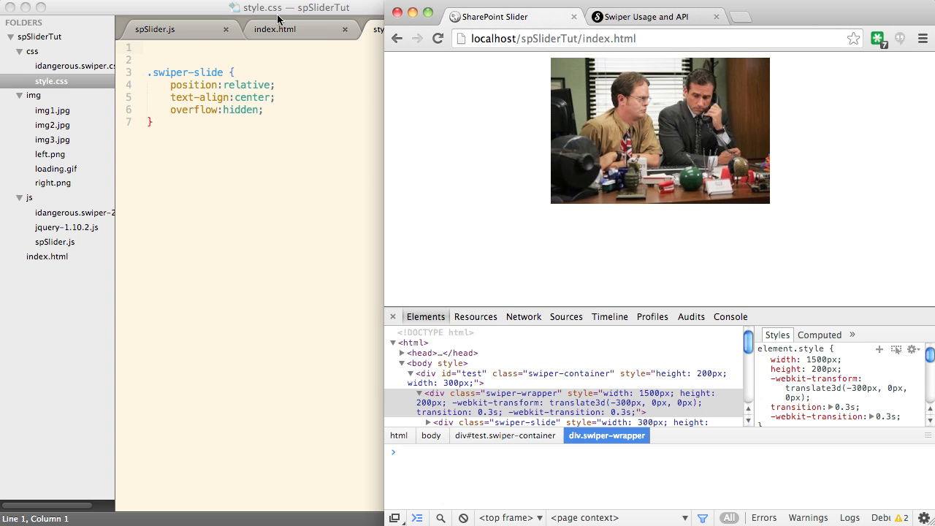
click(275, 30)
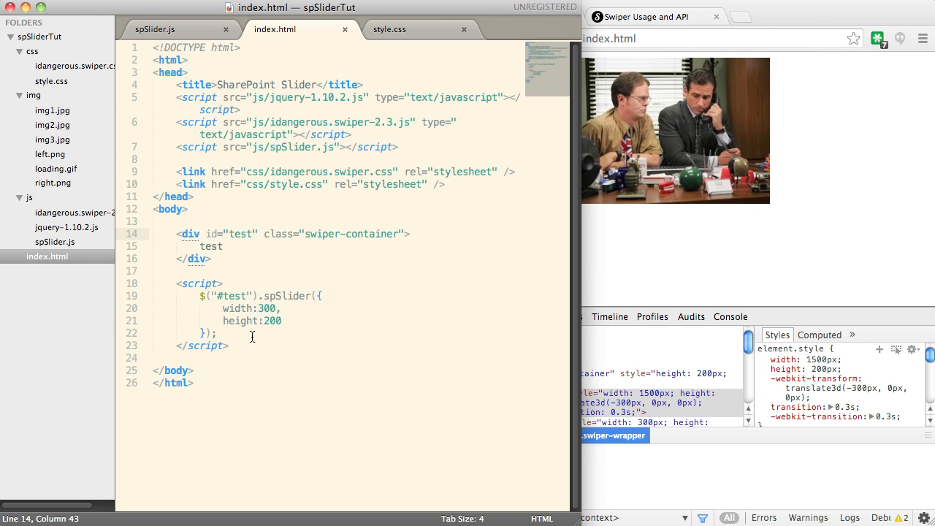
drag(176, 233, 228, 345)
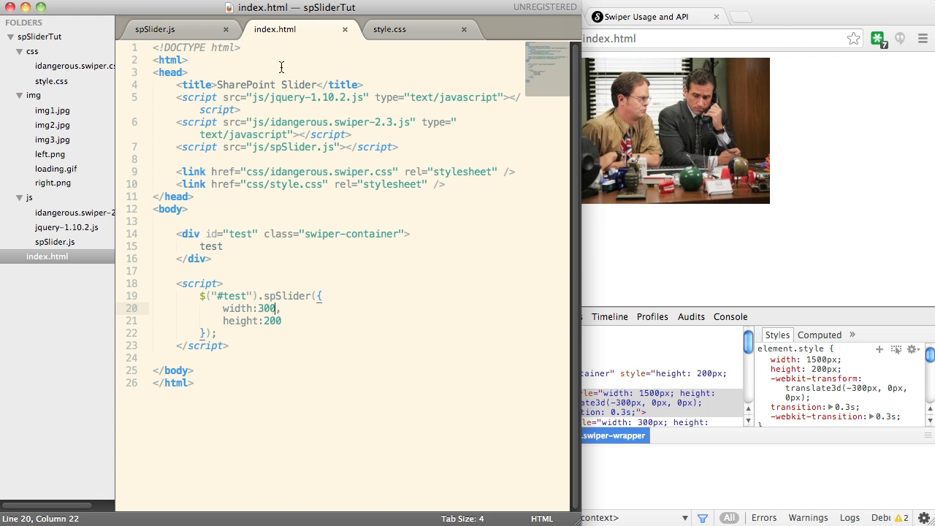
Review the applySlider call and the uses of self in spSlider.js
click(155, 29)
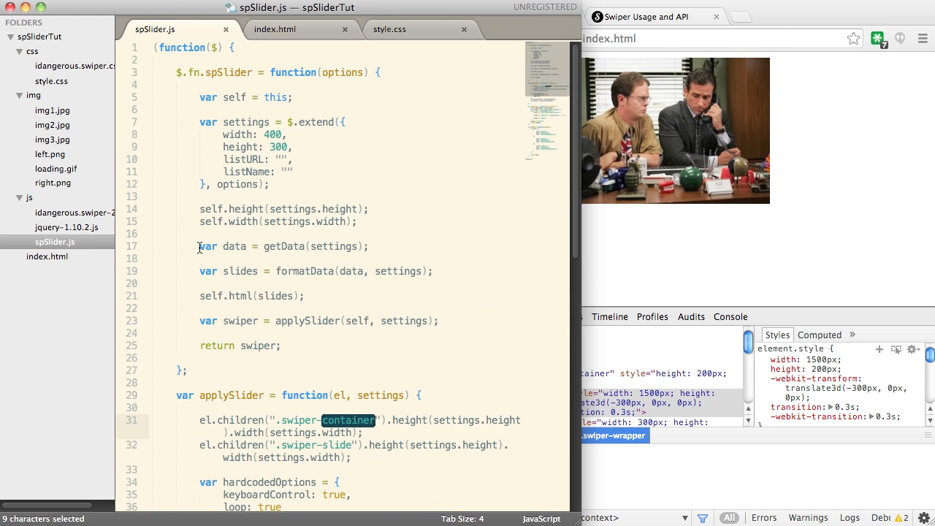
triple_click(284, 245)
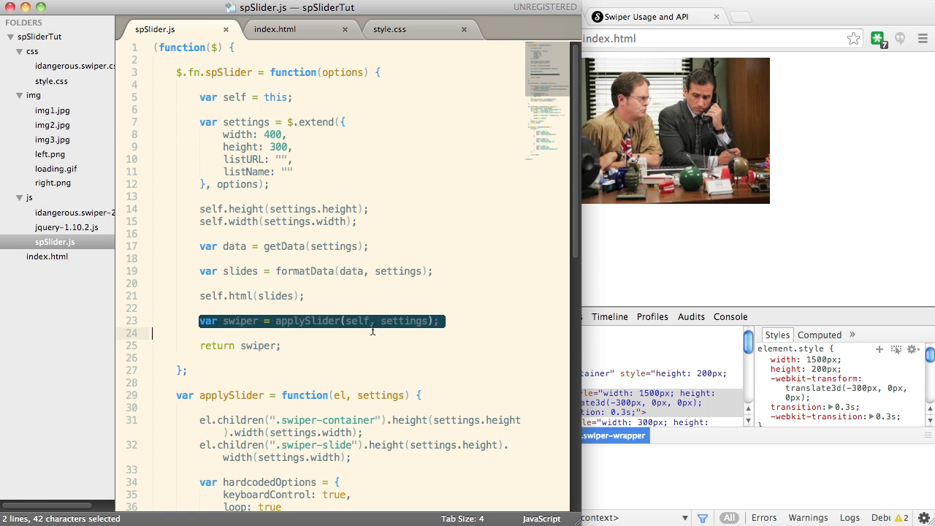
double_click(307, 321)
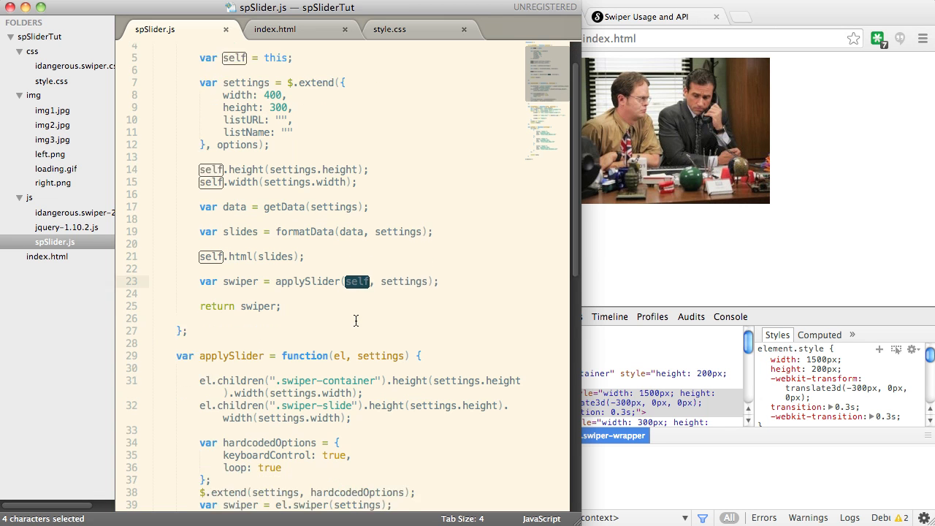
scroll(down, 3)
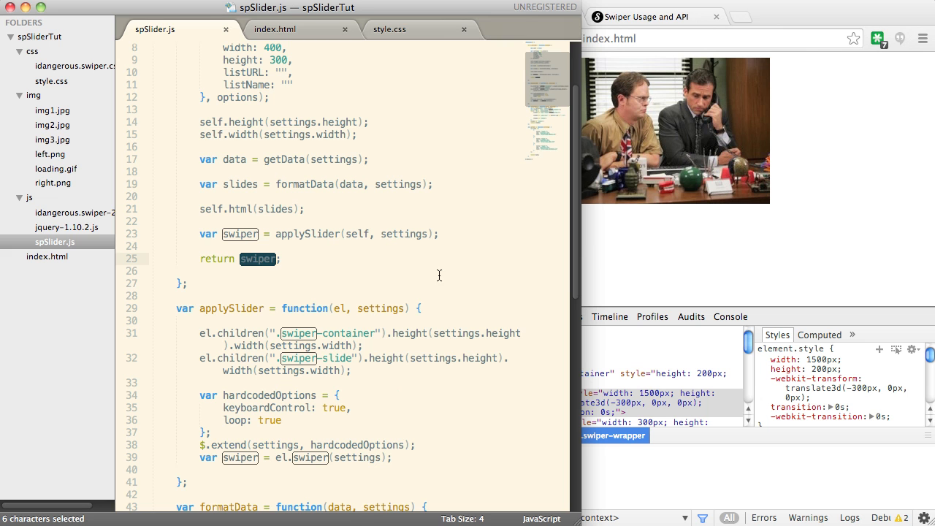
mouse_move(444, 273)
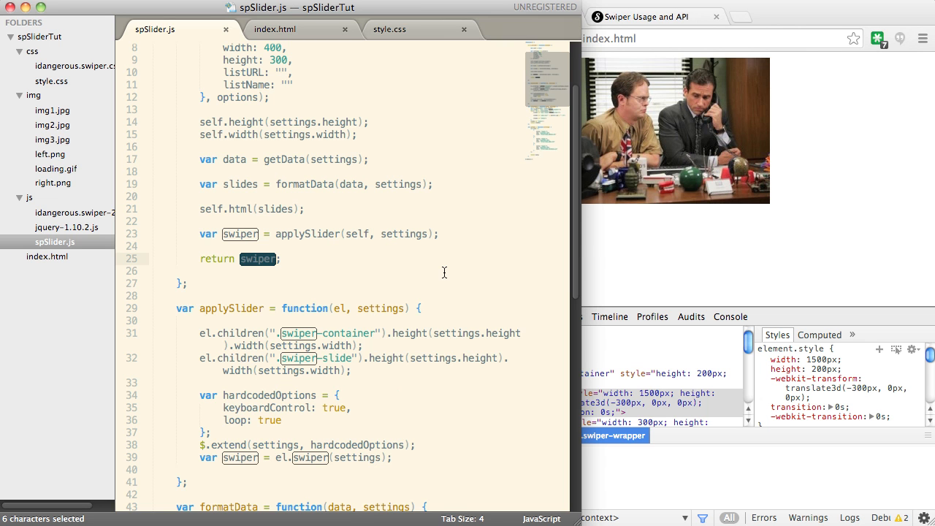
scroll(down, 3)
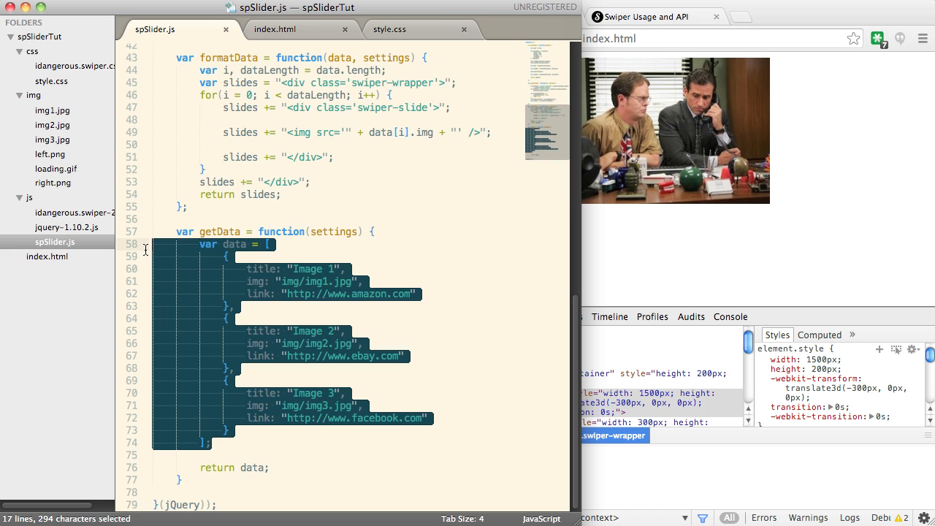
Reformat the getData array onto indented lines and save the plugin script
click(374, 231)
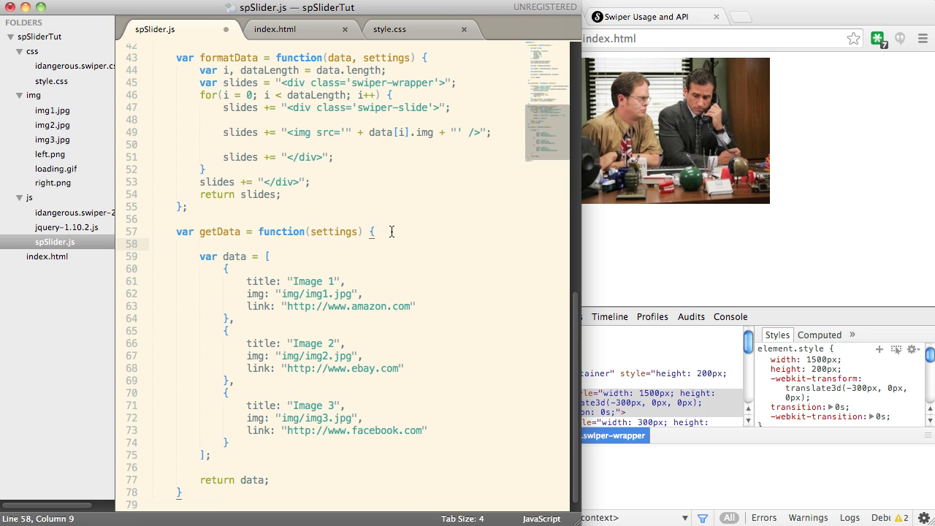
key(cmd+s)
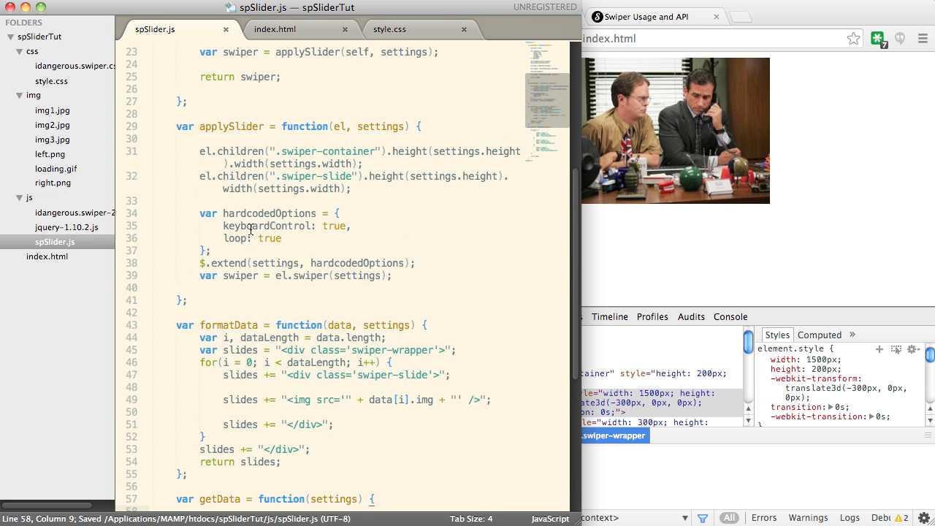
drag(199, 151, 392, 274)
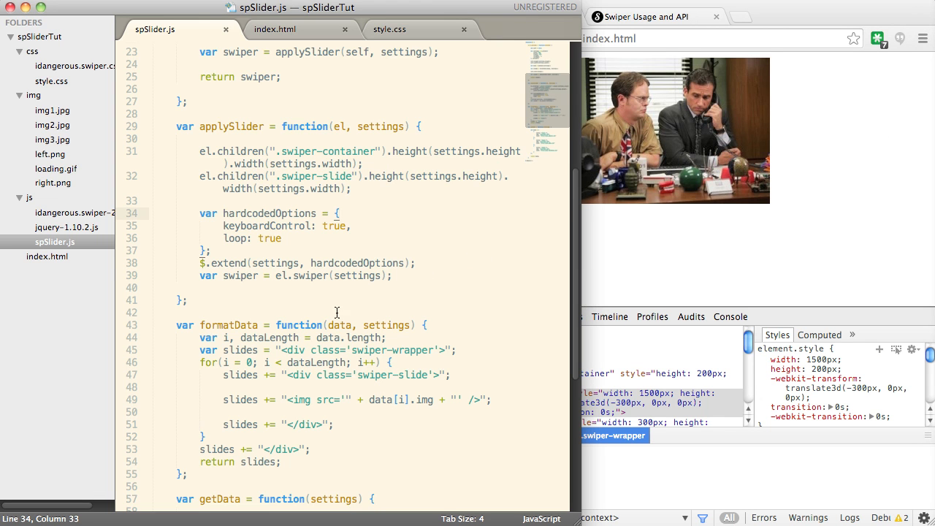
mouse_move(392, 239)
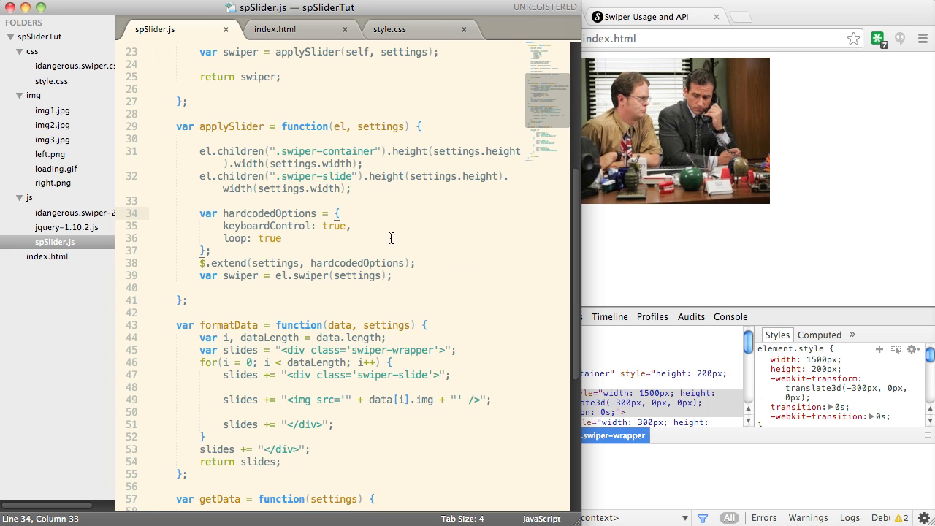
Build a pagination string with swipe-nav left and swipe-nav right anchor tags in formatData
scroll(down, 3)
text(var pagination = ")
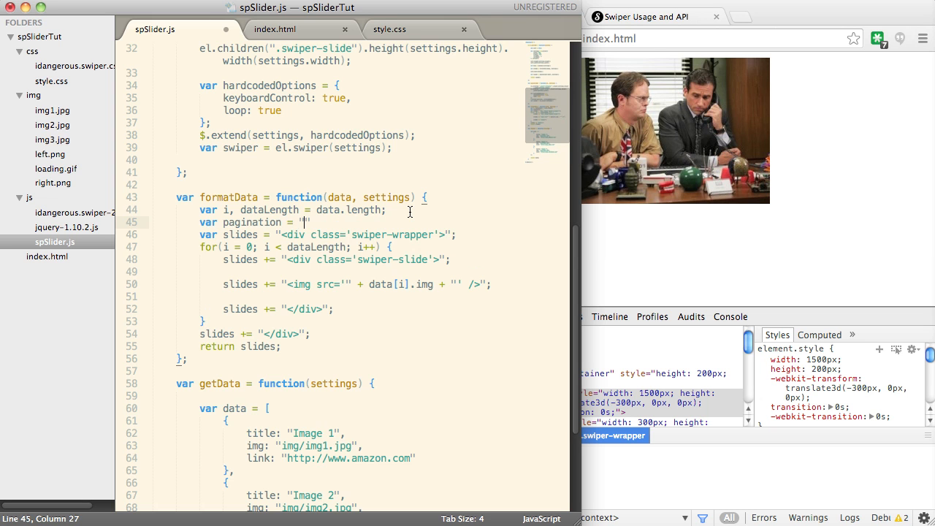
text(a class='swipe-nav left'>)
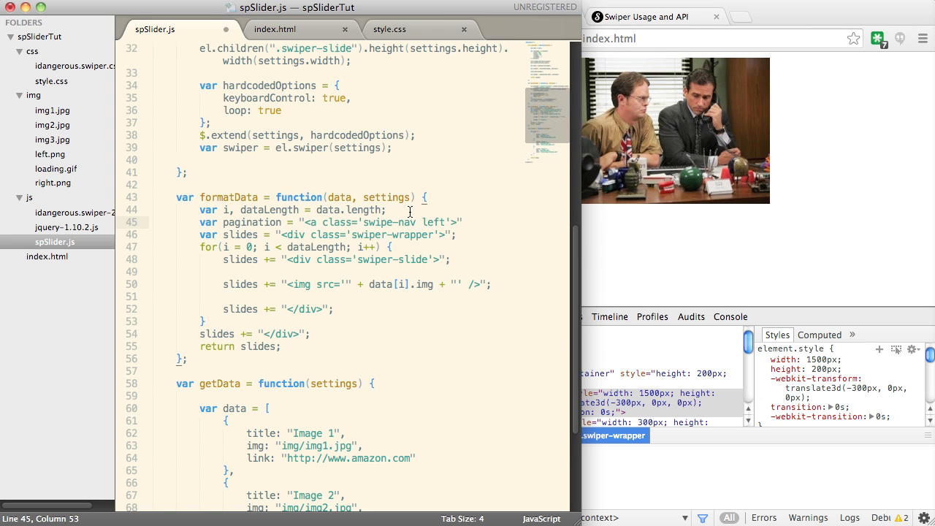
text(left</a><a class=')
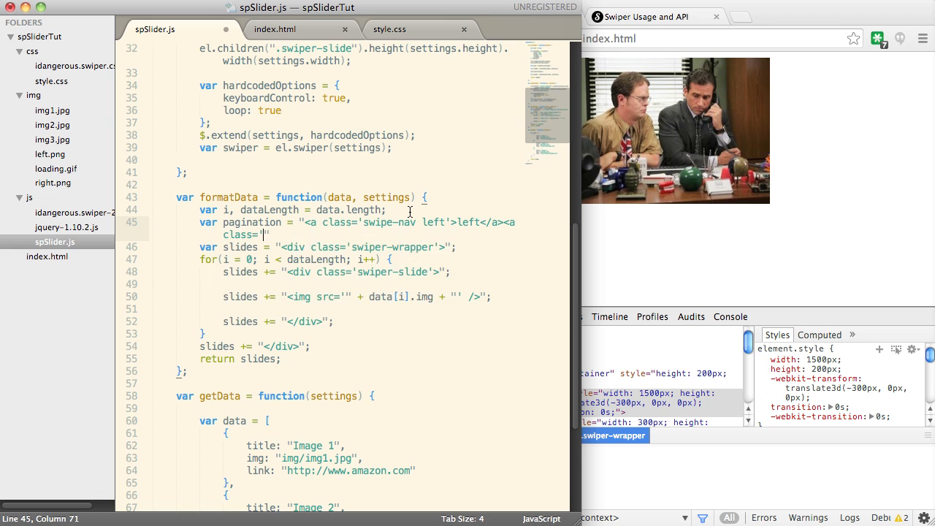
text(swipe-nav right)
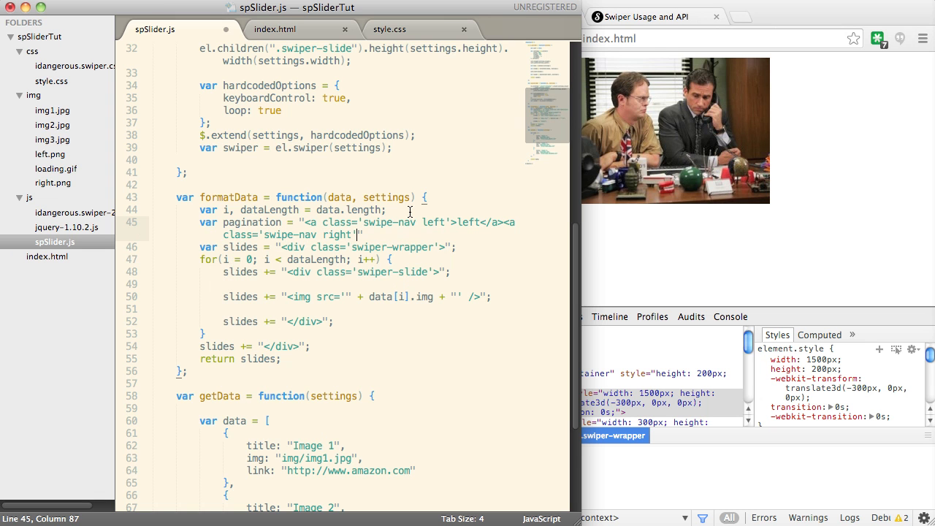
text(>right)
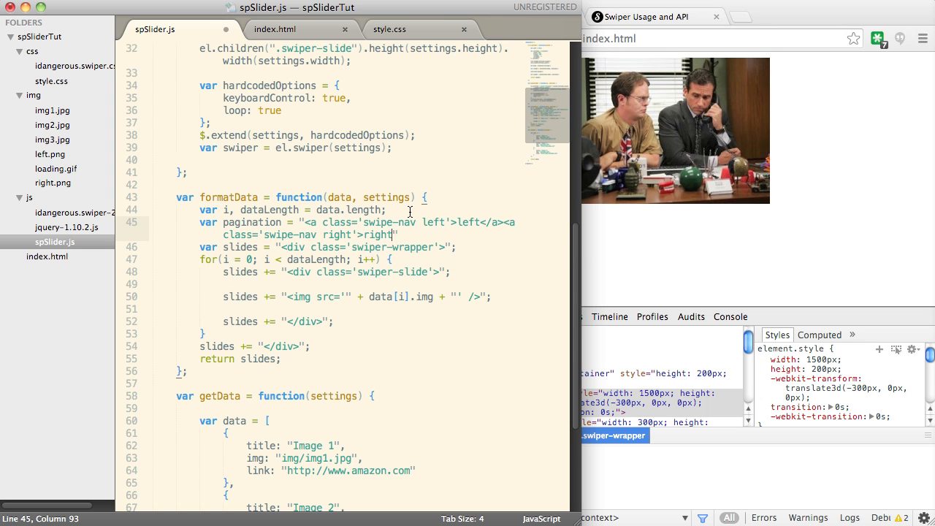
text(</a>";)
text(var )
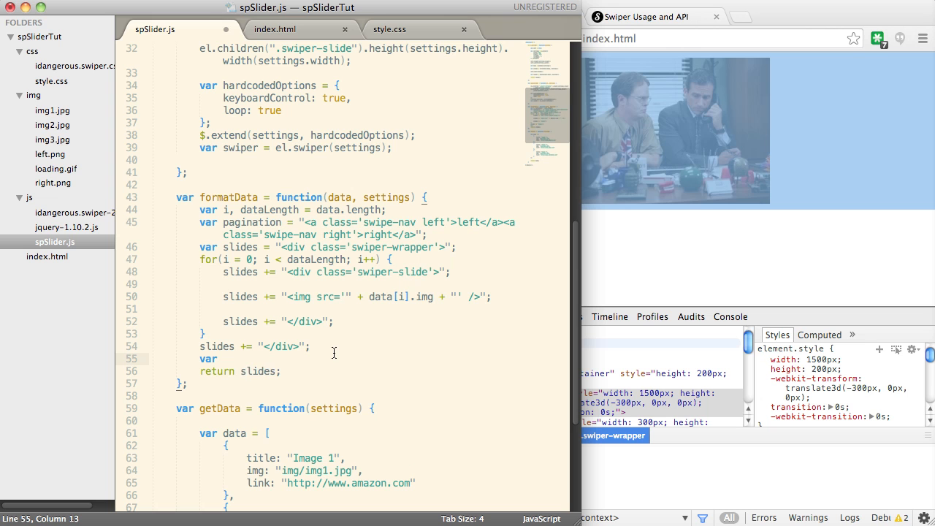
Set var result = pagination + slides so the nav links precede the slides
text(result =)
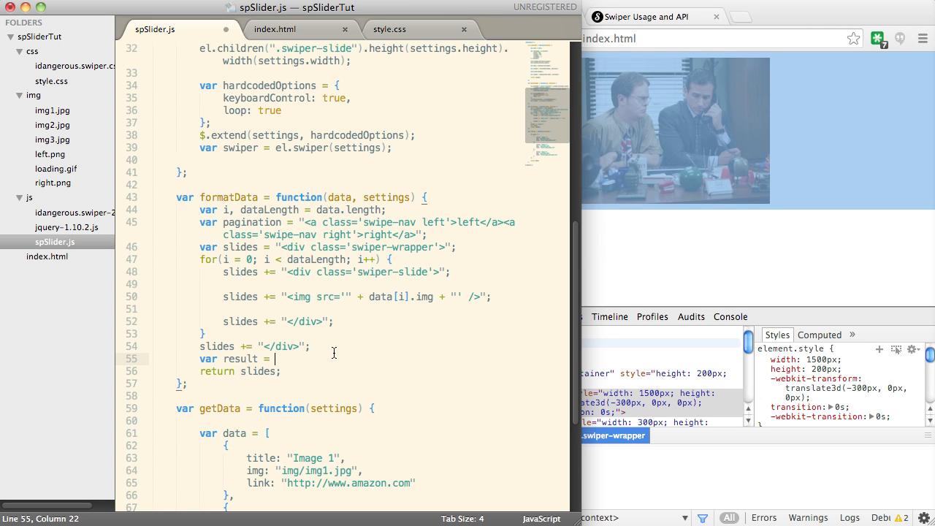
text(pagination + slides)
click(241, 371)
text(result)
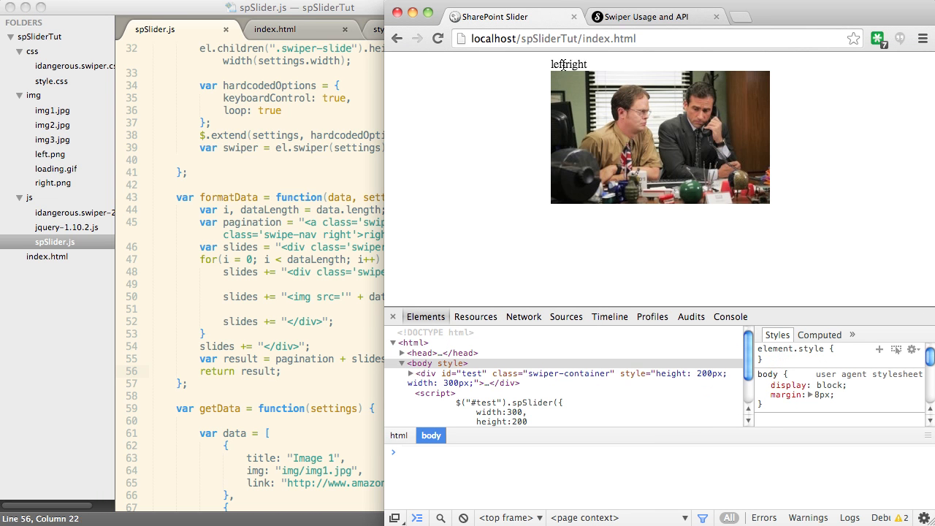
mouse_move(459, 224)
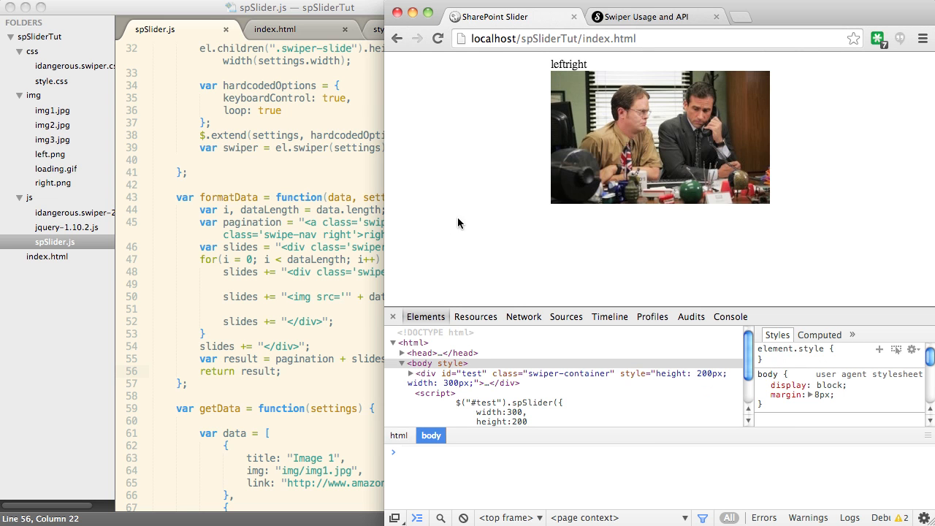
mouse_move(385, 351)
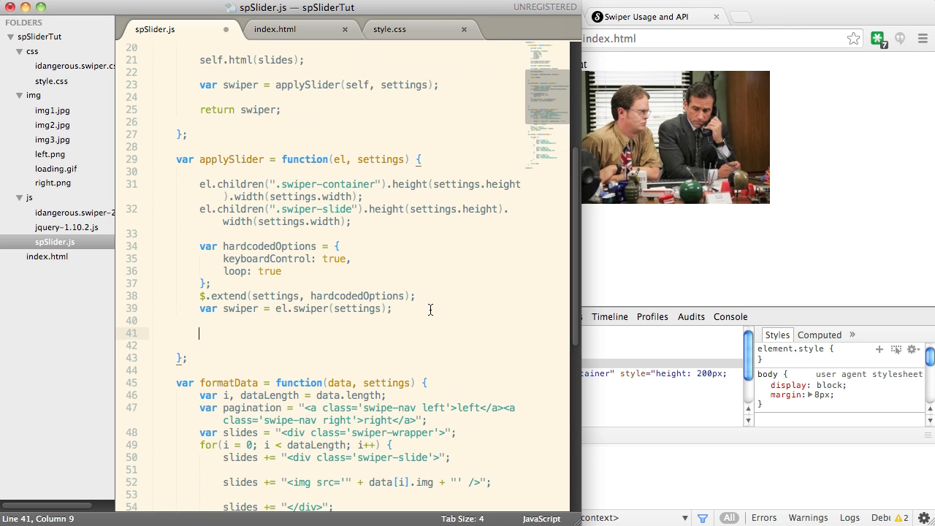
Bind el.children swipe-nav left/right clicks to swiper.swipePrev() and swipeNext(), then try the link in the browser
text(el.children(".swipe-nav.left)
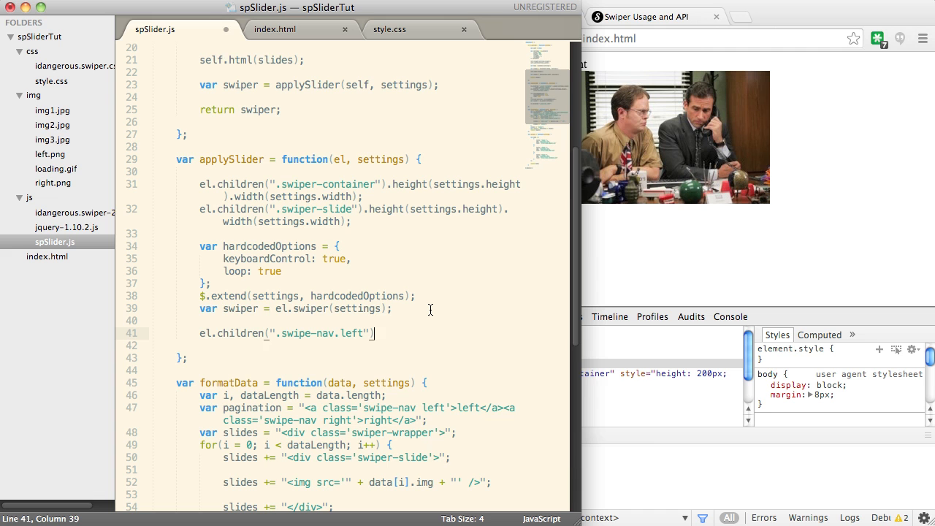
text(.click(function())
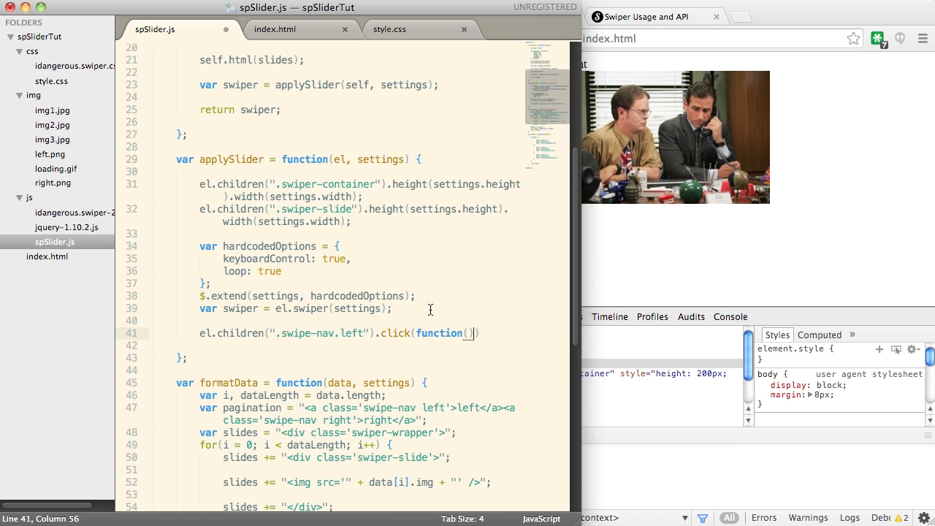
text({)
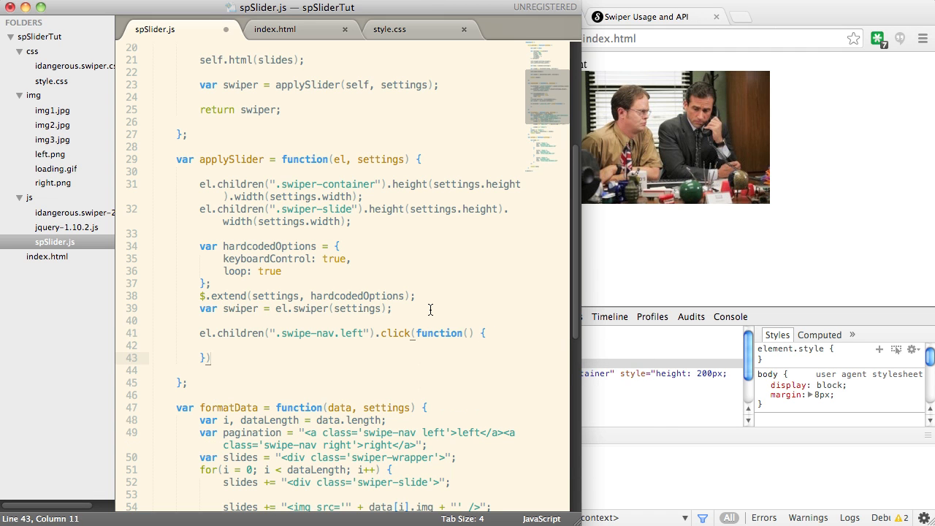
text(swiper)
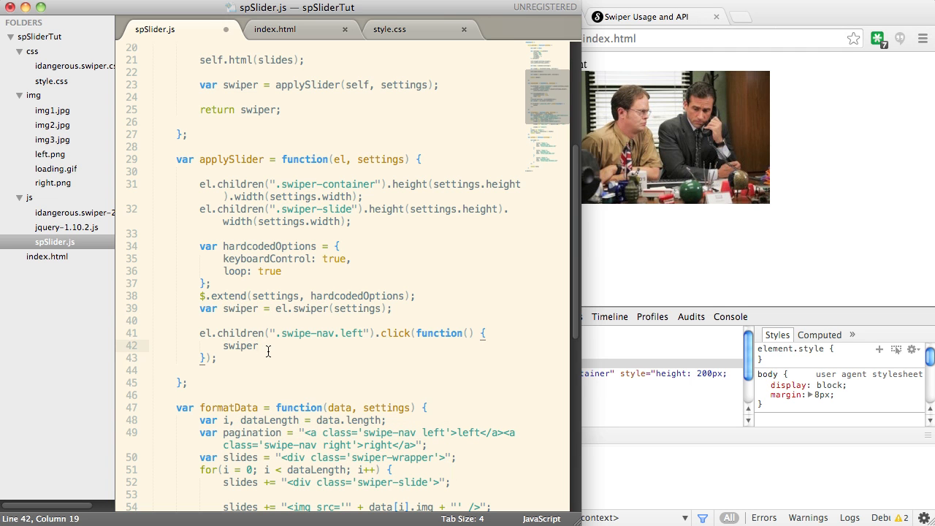
text(.swipePrev();)
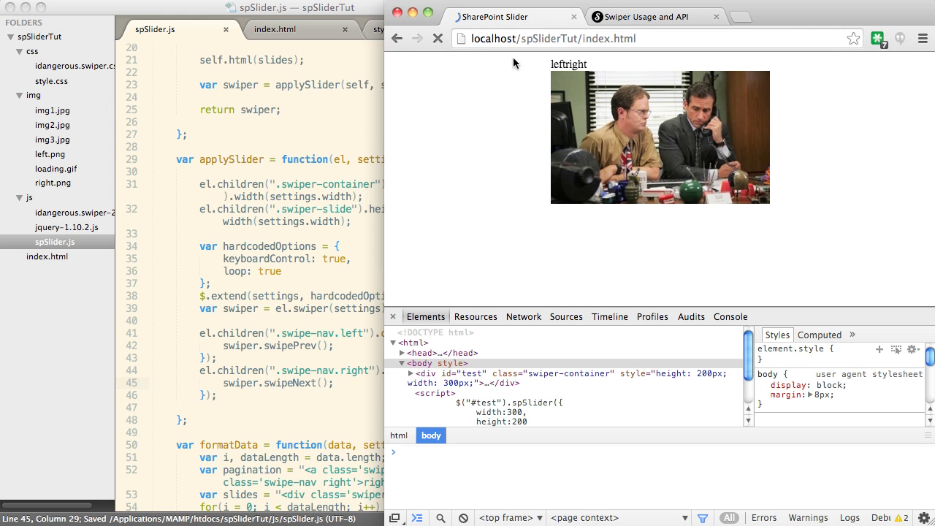
click(438, 38)
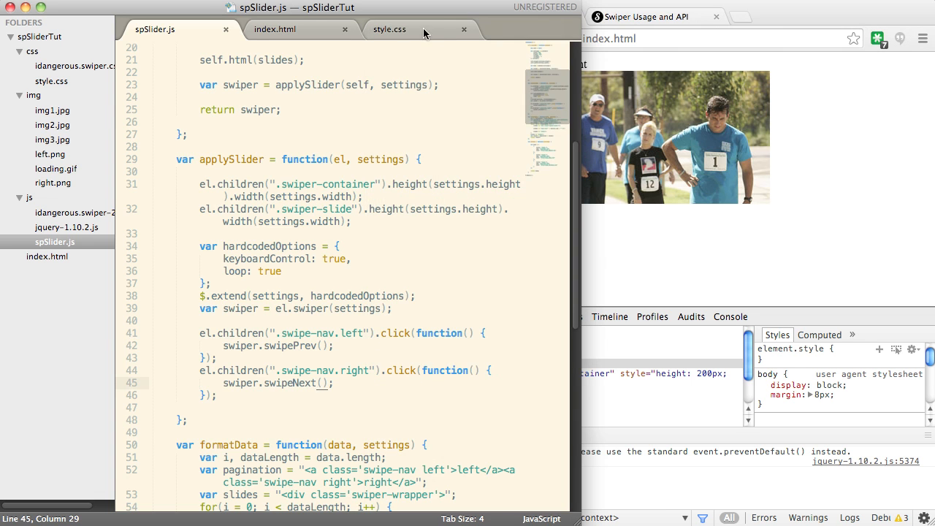
Add .swipe-nav rules in style.css with absolute arrow backgrounds and hover colour, checking the arrows in the browser
click(388, 30)
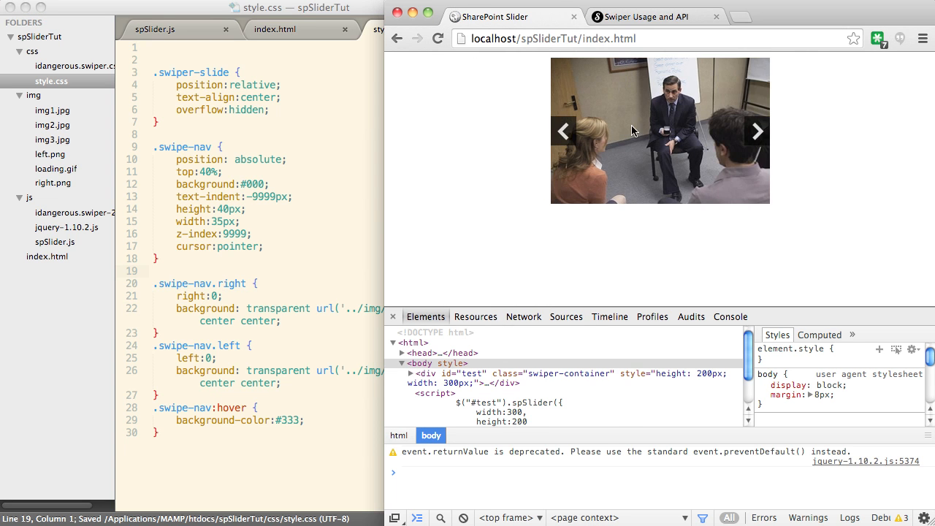
click(757, 132)
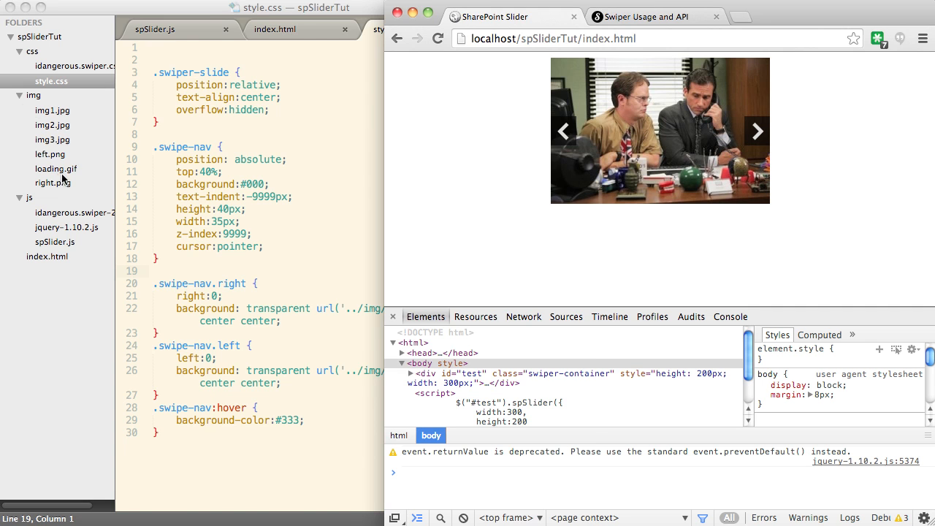
click(52, 169)
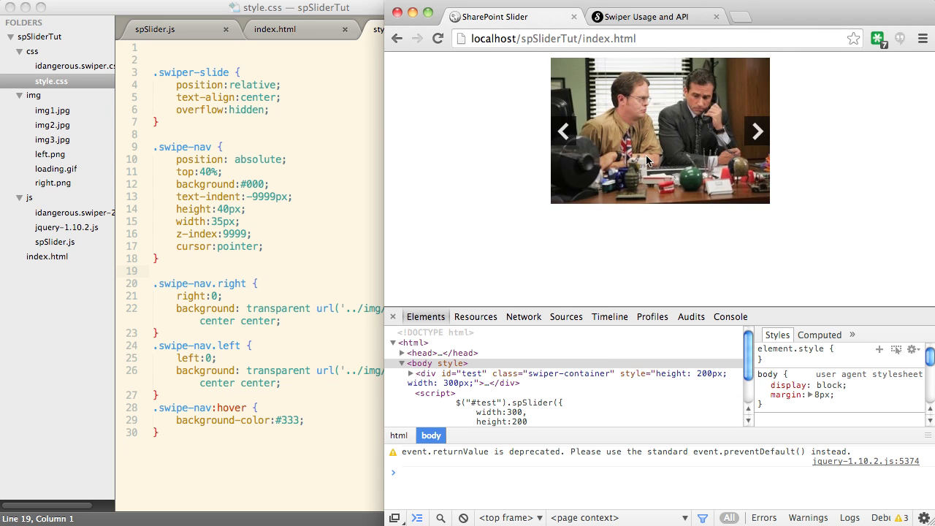
mouse_move(608, 231)
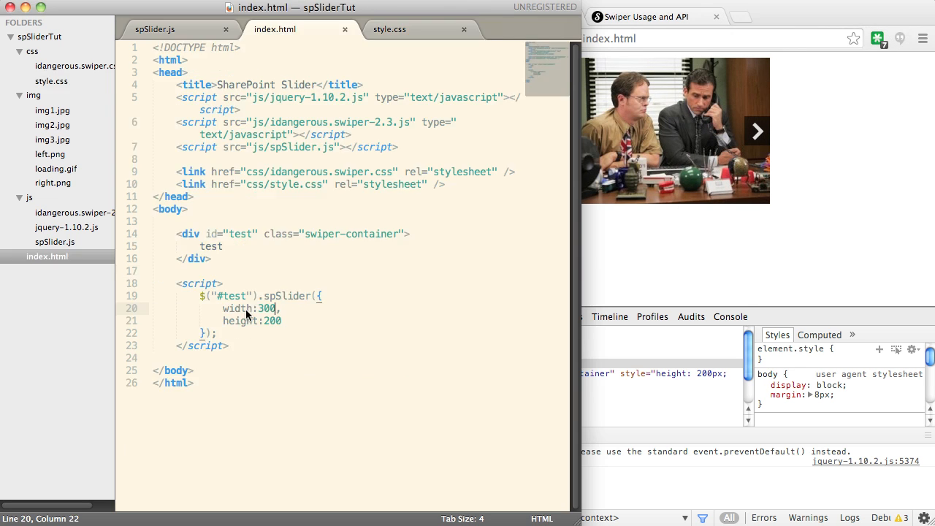
Wrap the slide img in formatData with "<a href='" + data[i].link + "'>" … "</a>"
click(155, 29)
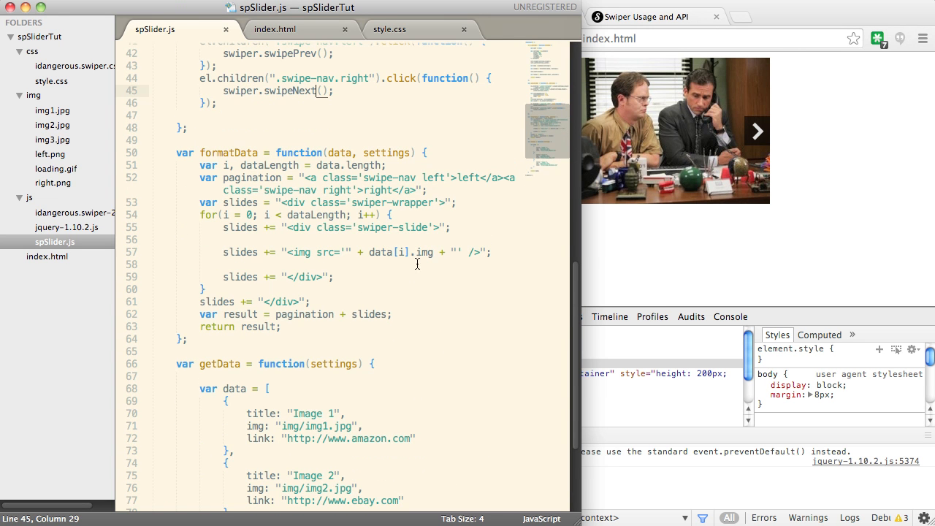
click(285, 264)
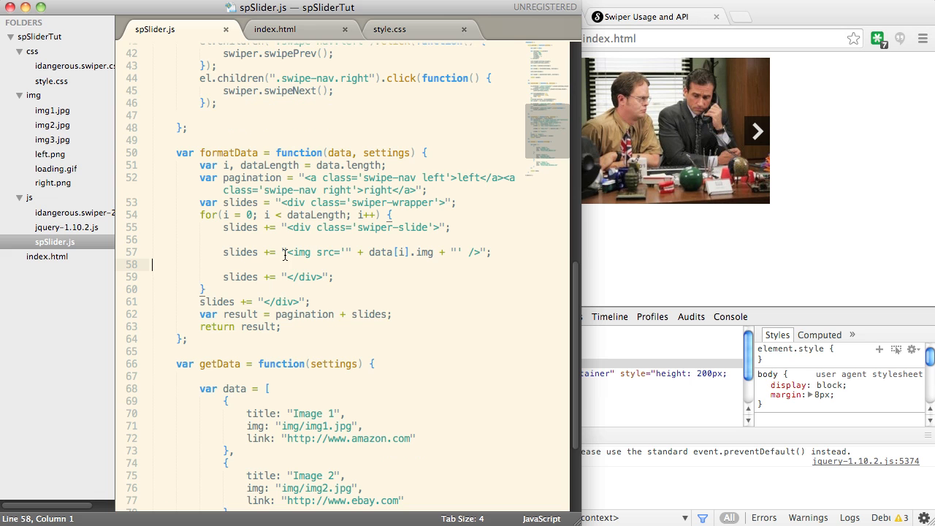
text(<a href)
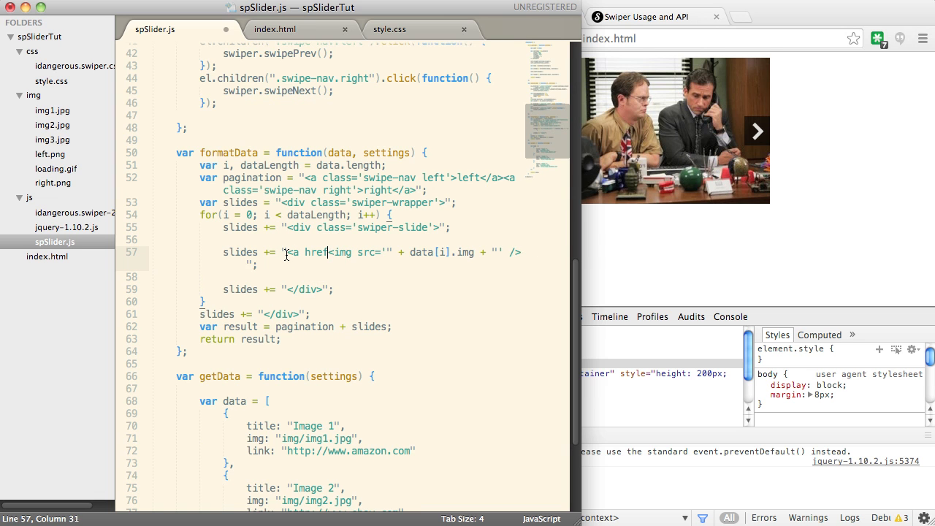
text(=''>)
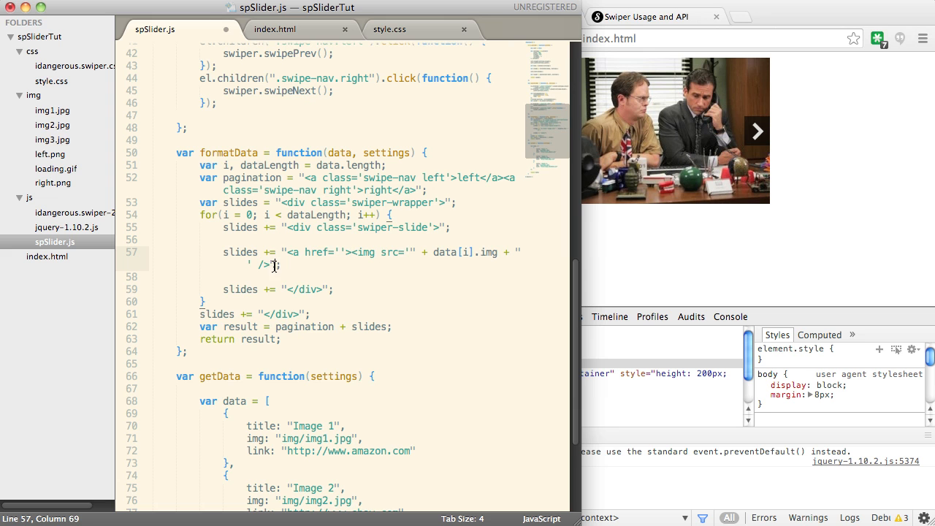
text(</a>)
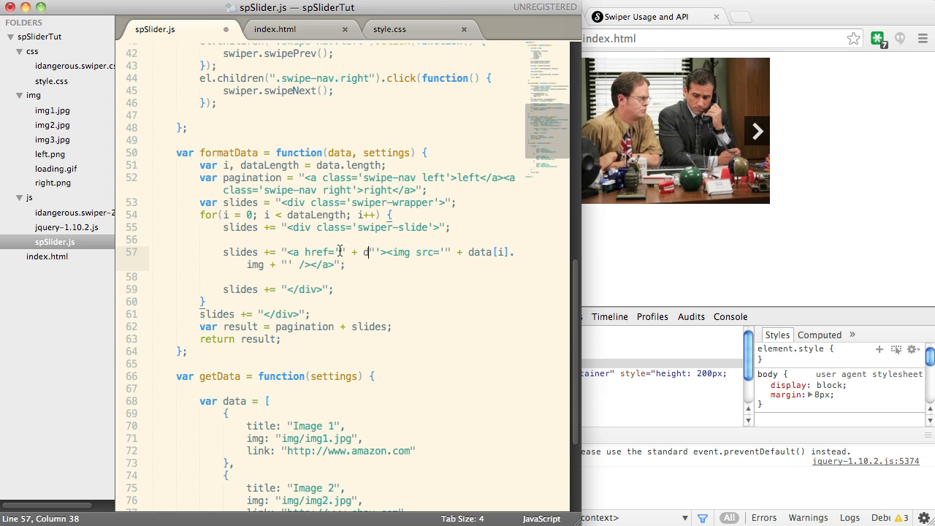
text(data[i].l)
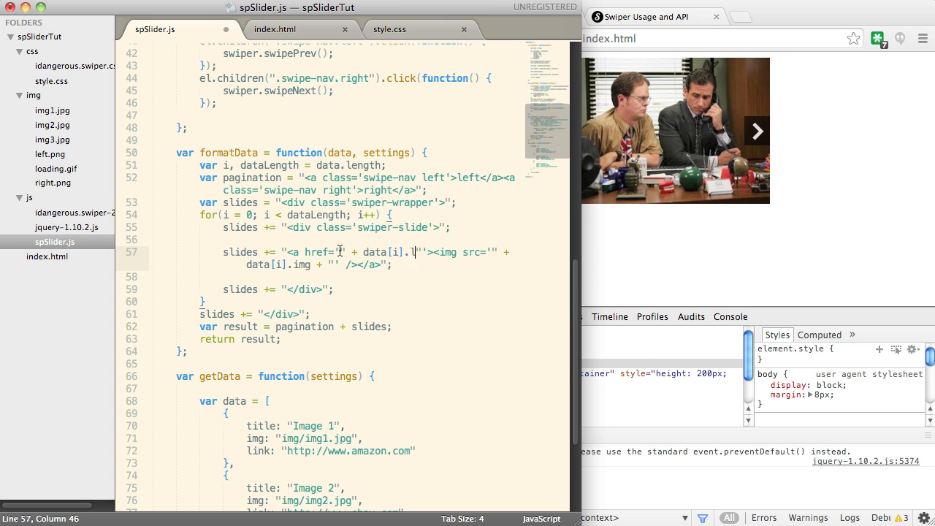
text(ink)
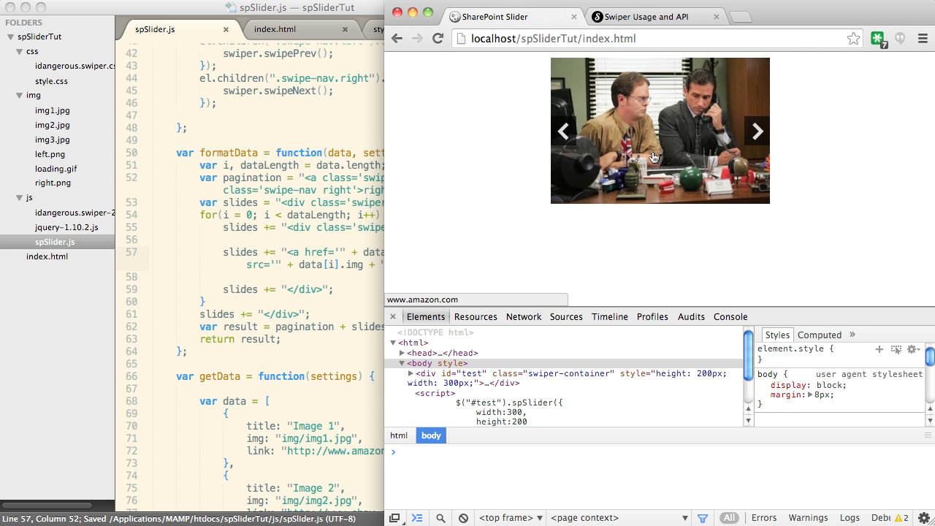
mouse_move(657, 154)
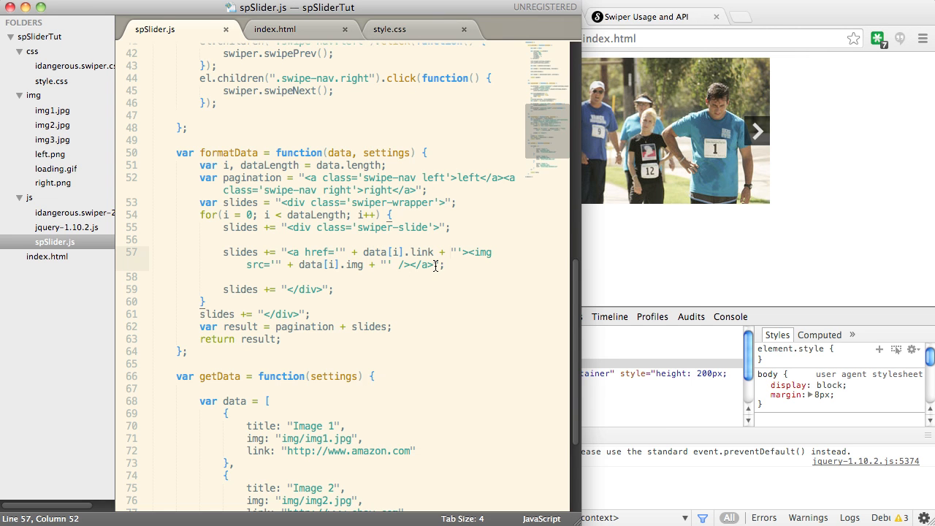
Append "<br/><span>" + data[i].title + "</span>" after the link in formatData
text(<br/>)
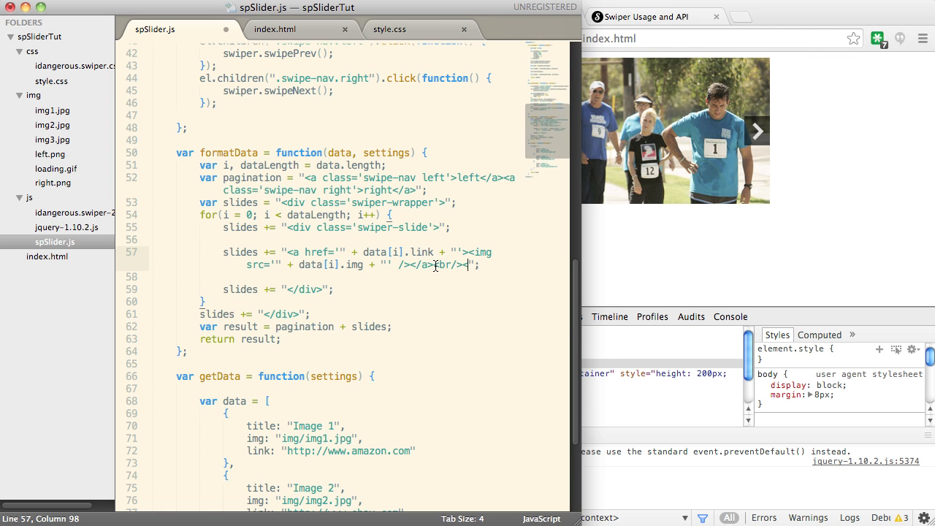
text(<span>"</span>)
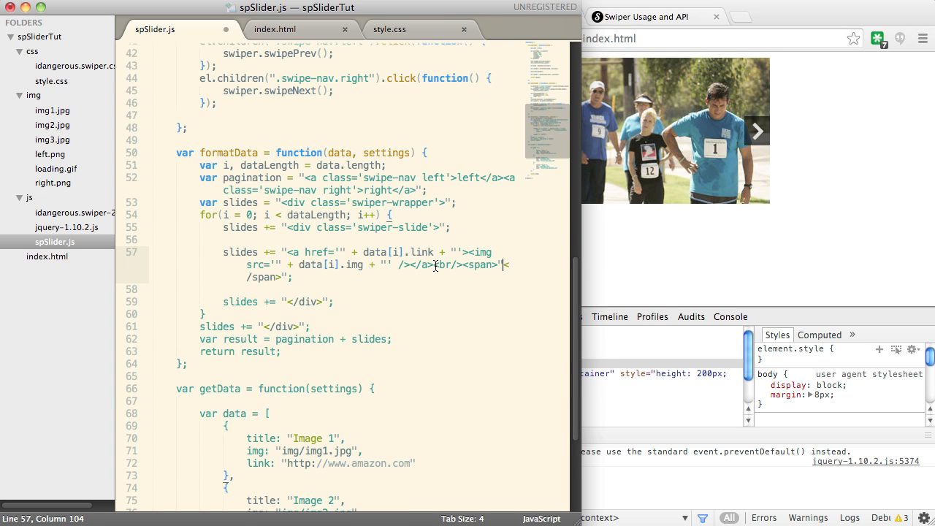
text(+ ")
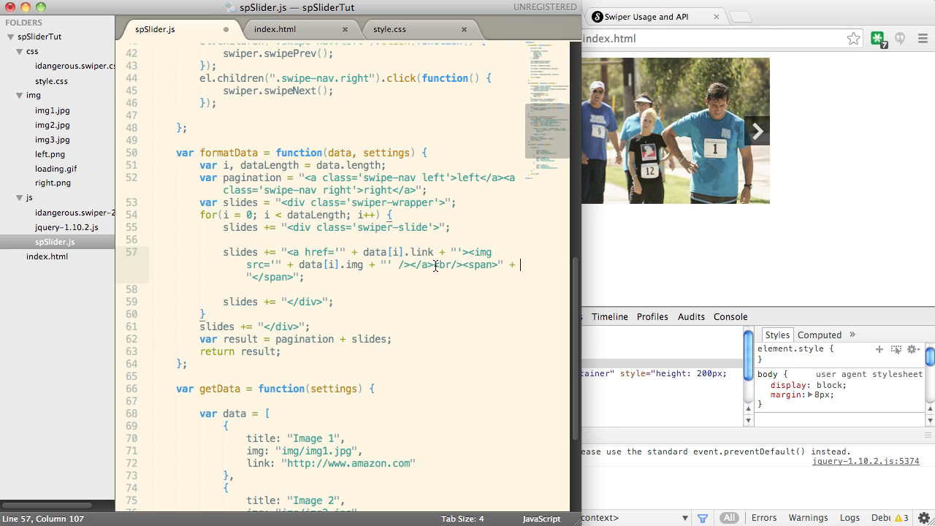
text(data[])
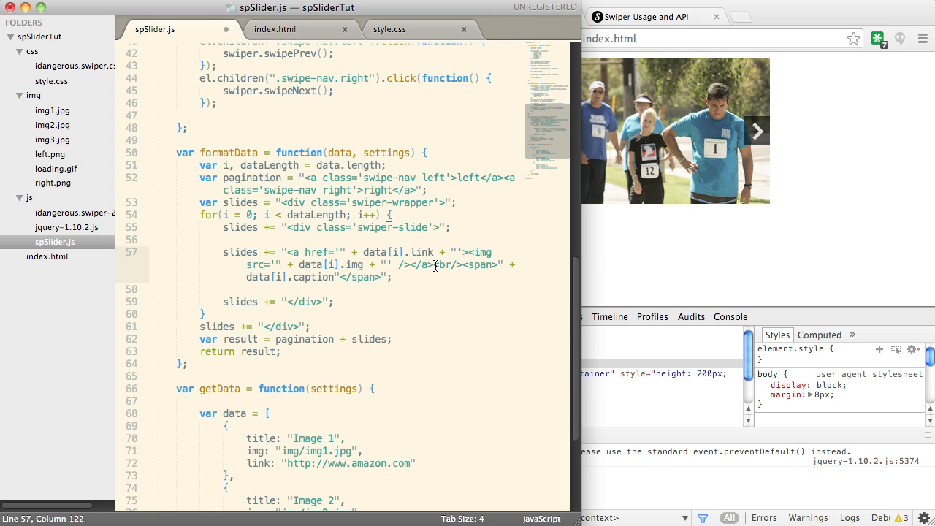
text(title +)
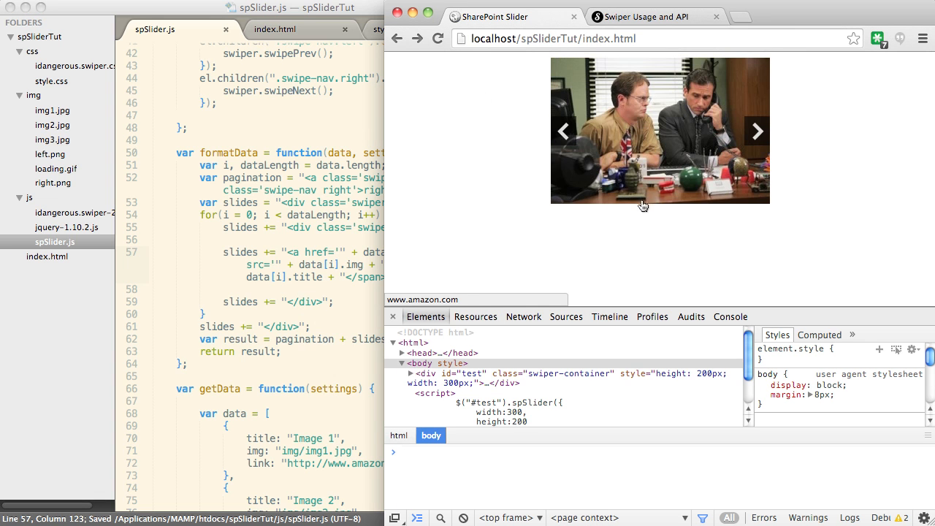
mouse_move(344, 148)
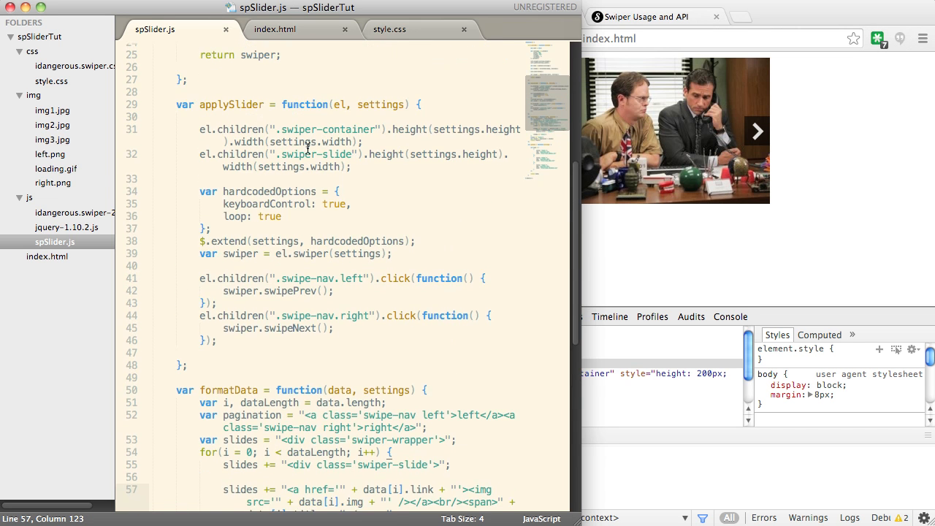
Set the test slider height to 250 in index.html and step back through slides to check the captions
click(274, 29)
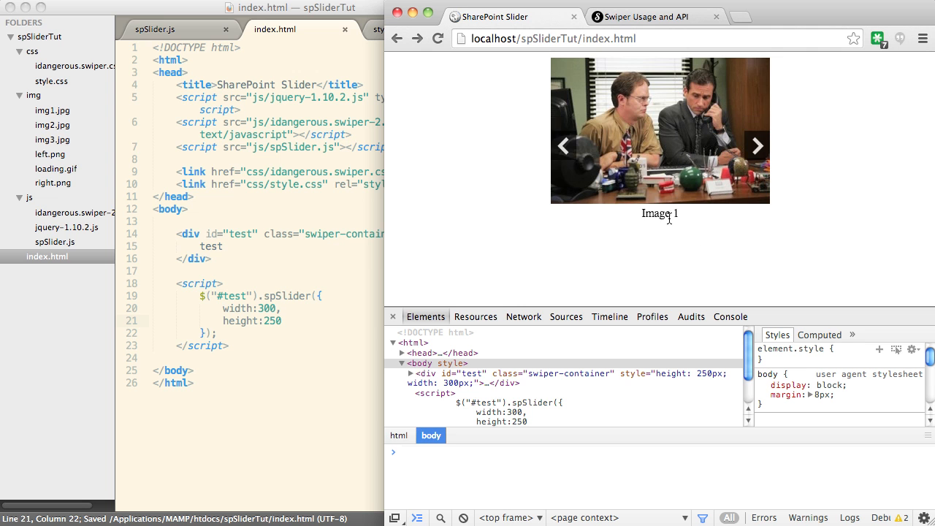
click(757, 146)
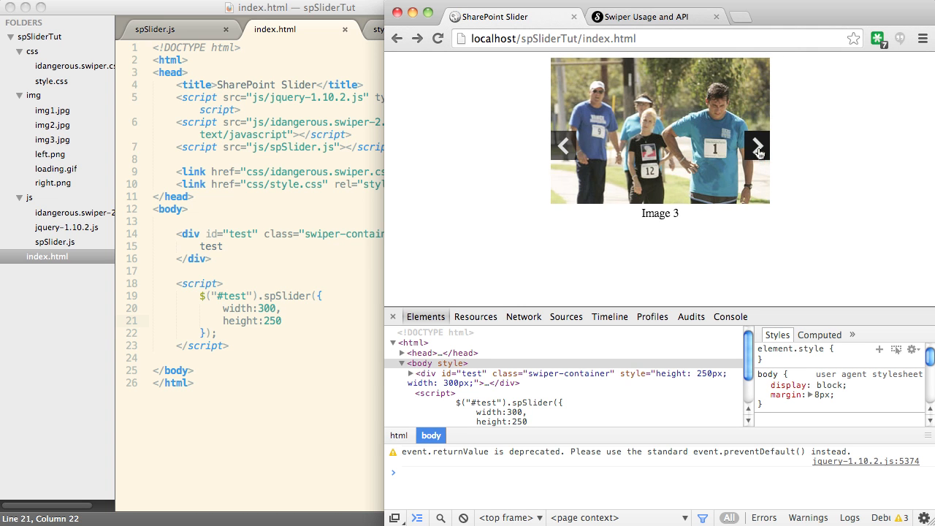
click(757, 146)
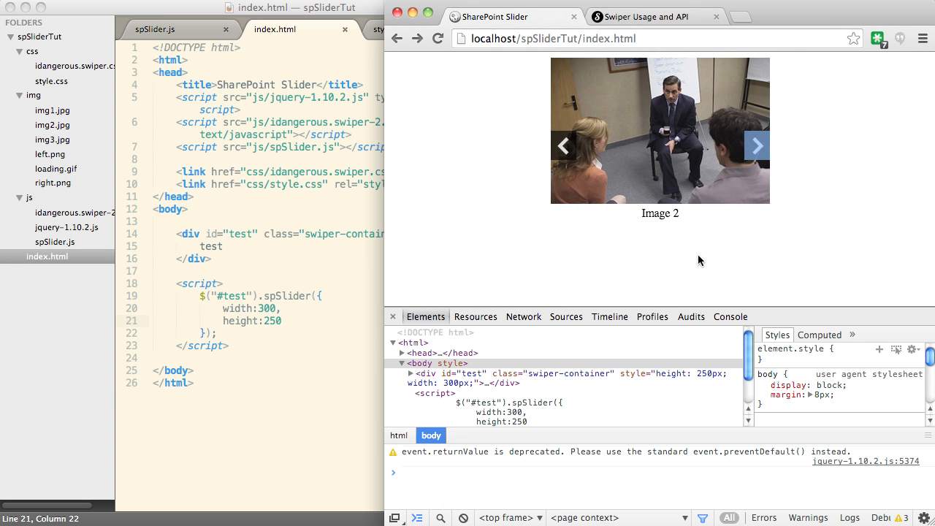
mouse_move(540, 233)
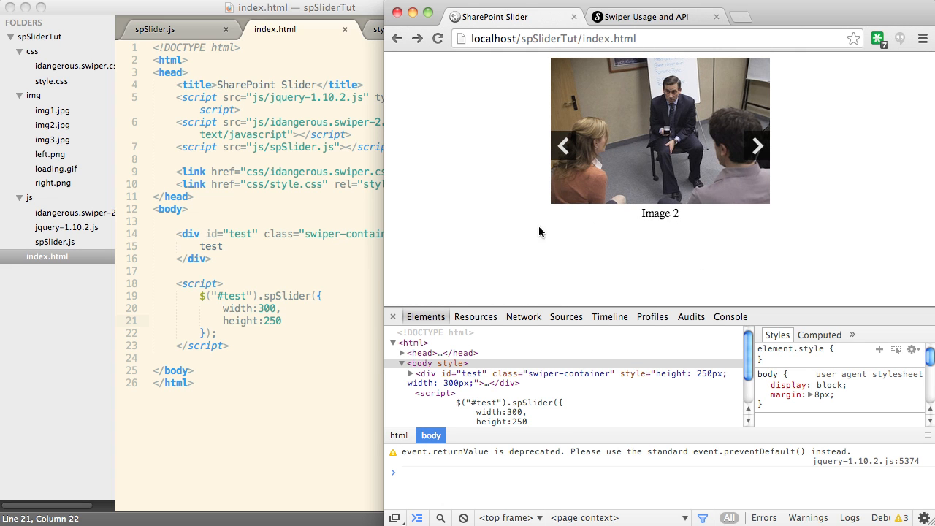
mouse_move(654, 264)
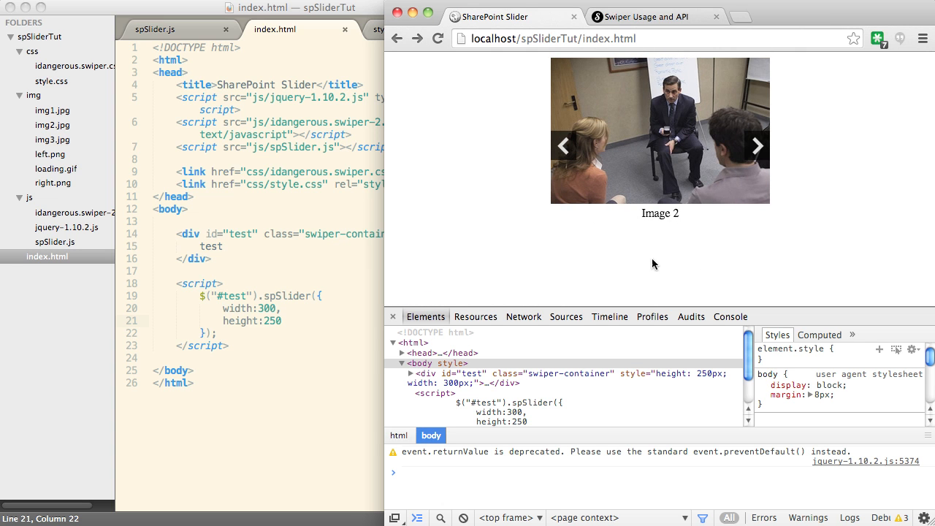